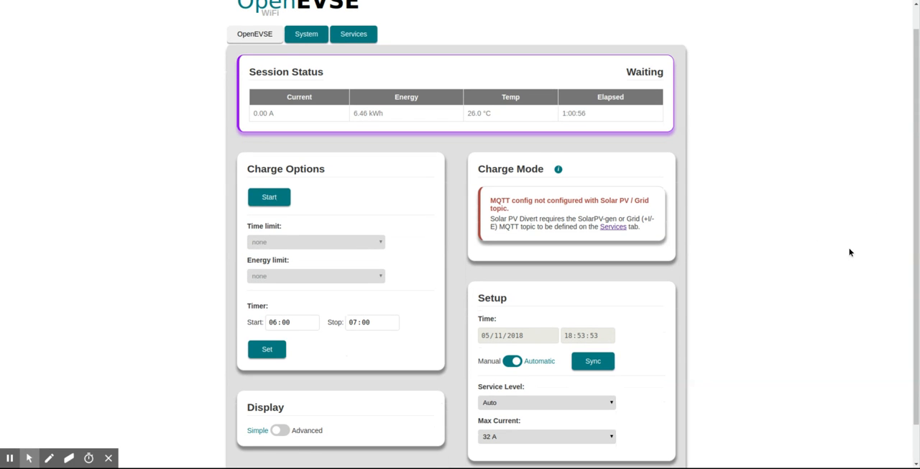
mouse_move(796, 142)
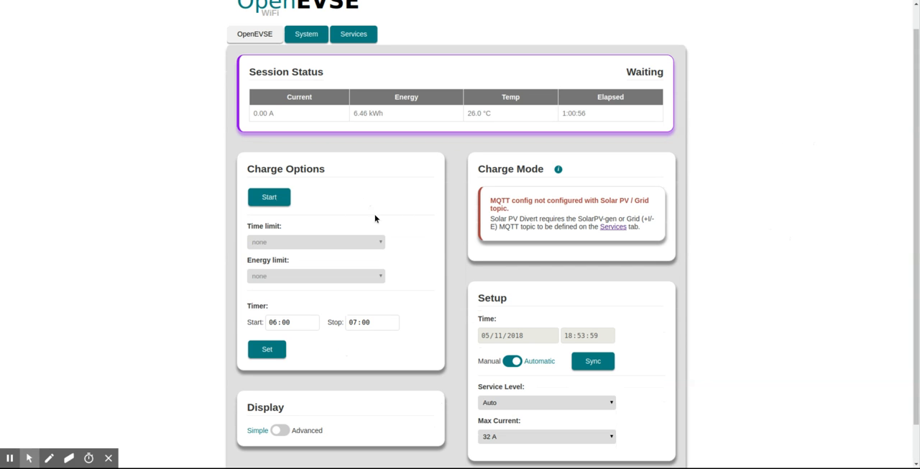
mouse_move(382, 301)
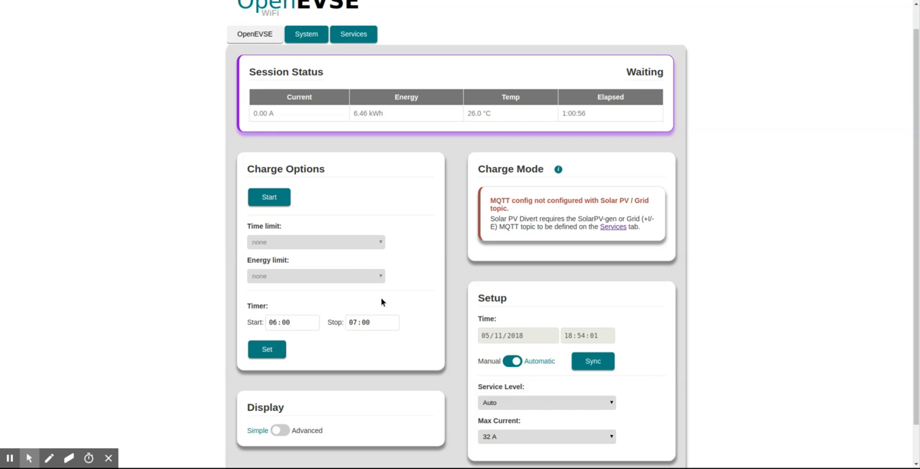
mouse_move(346, 108)
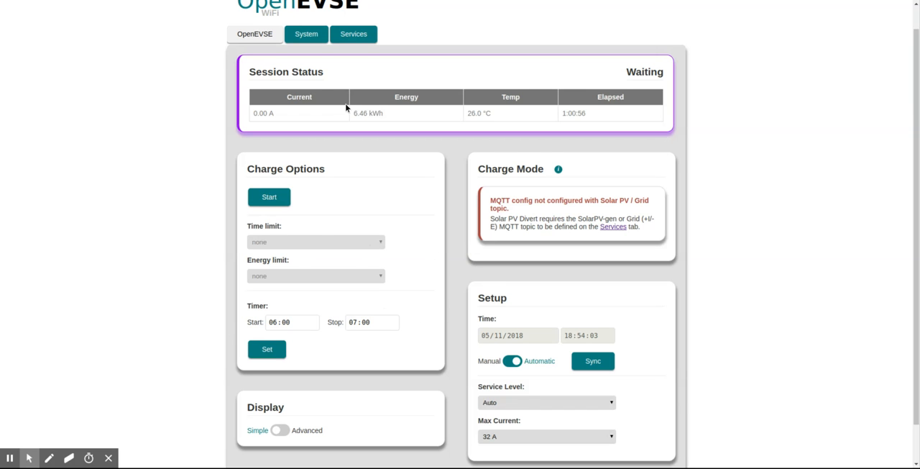
- Show the advanced status panels on the charger status page
scroll("down", 3)
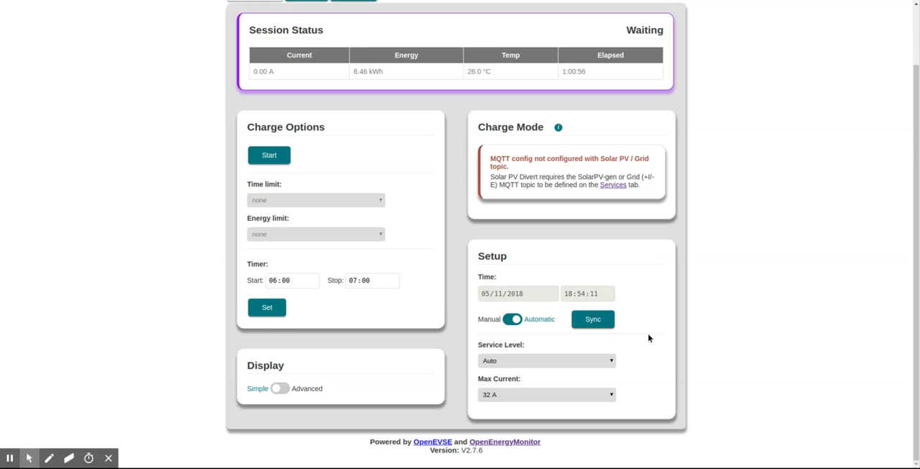
mouse_move(655, 330)
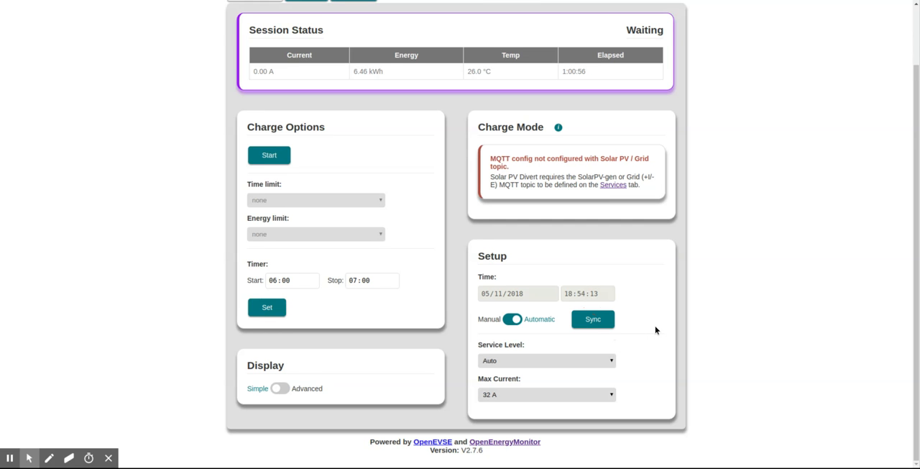
scroll("up", 3)
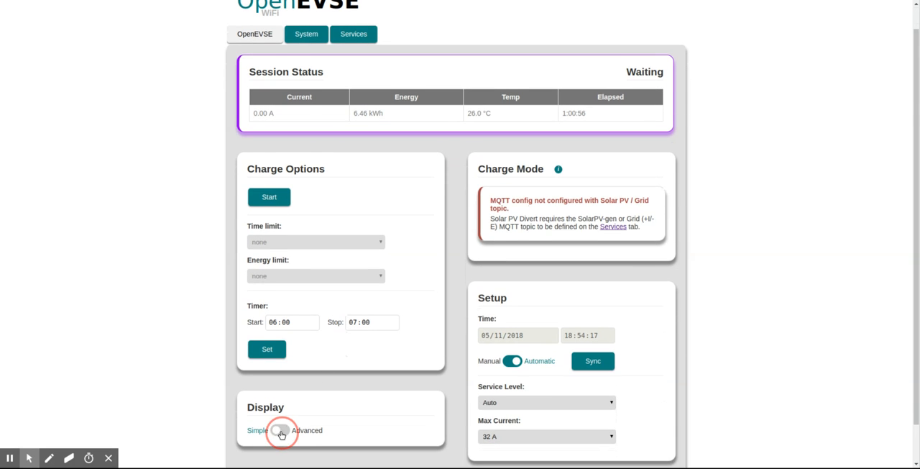
left_click(279, 430)
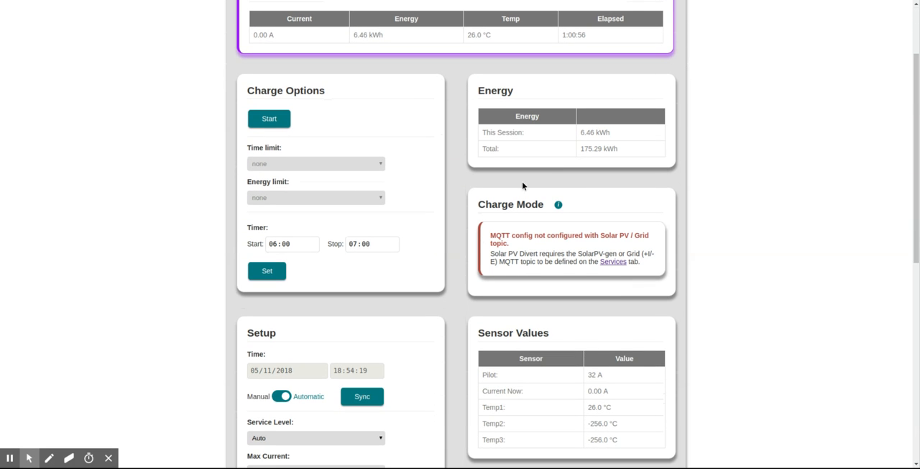
- Scroll through the status panels, then switch to the System settings page
scroll("down", 3)
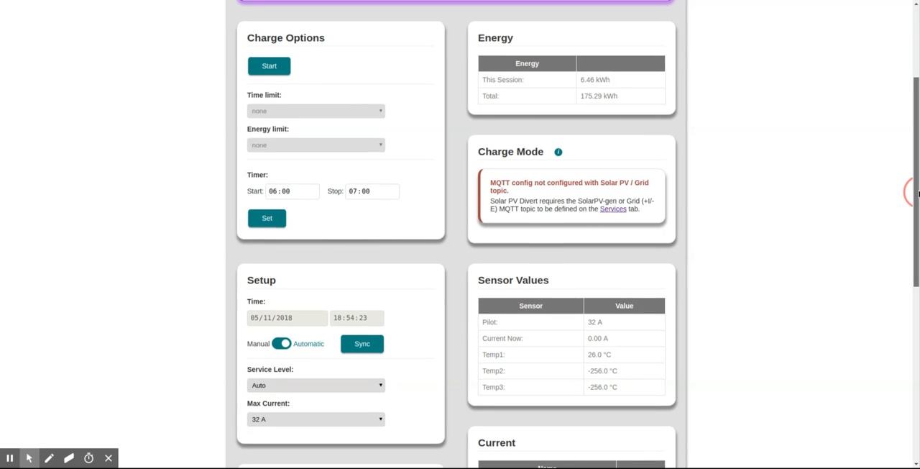
scroll("down", 3)
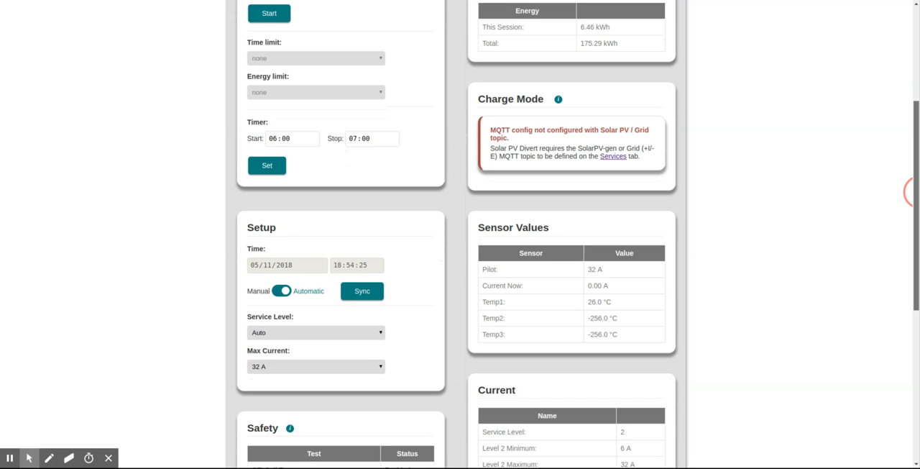
scroll("down", 3)
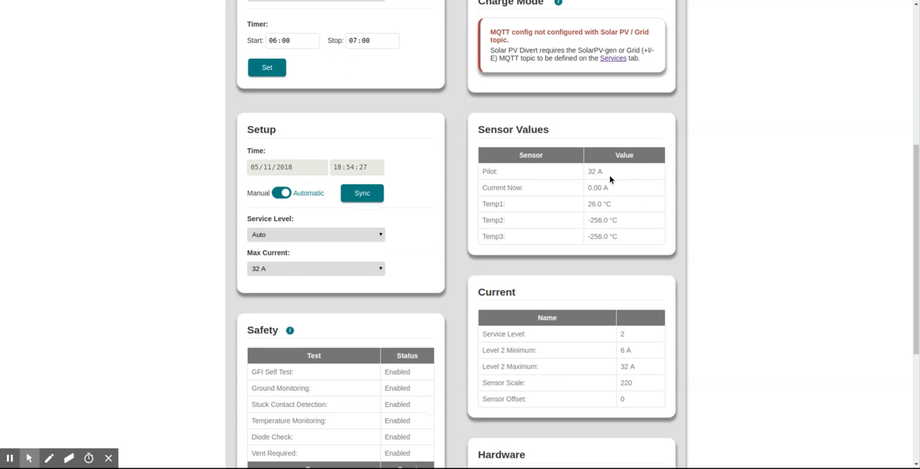
scroll("down", 3)
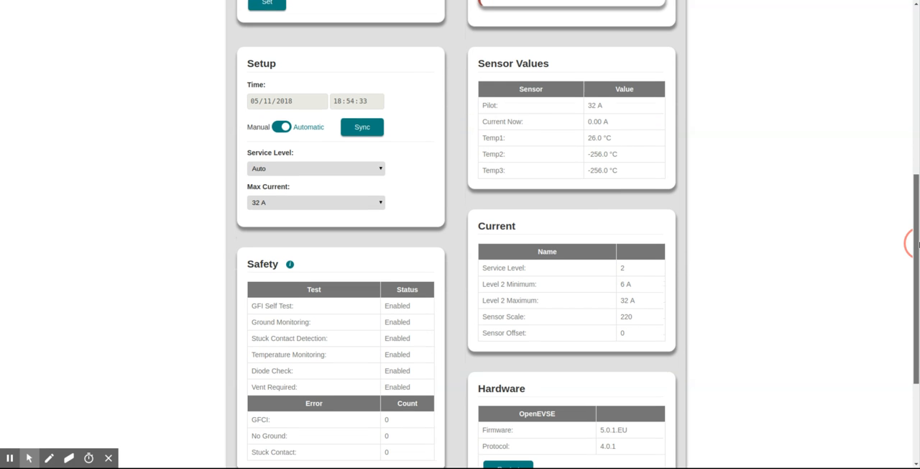
scroll("down", 3)
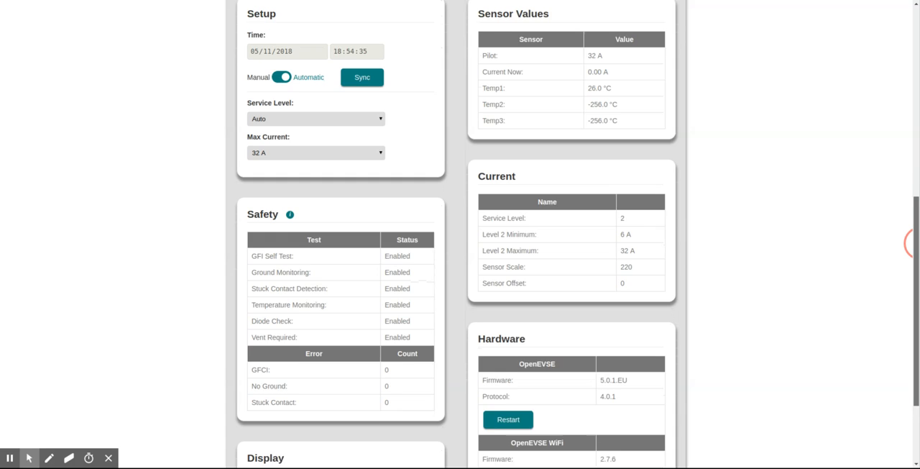
scroll("down", 3)
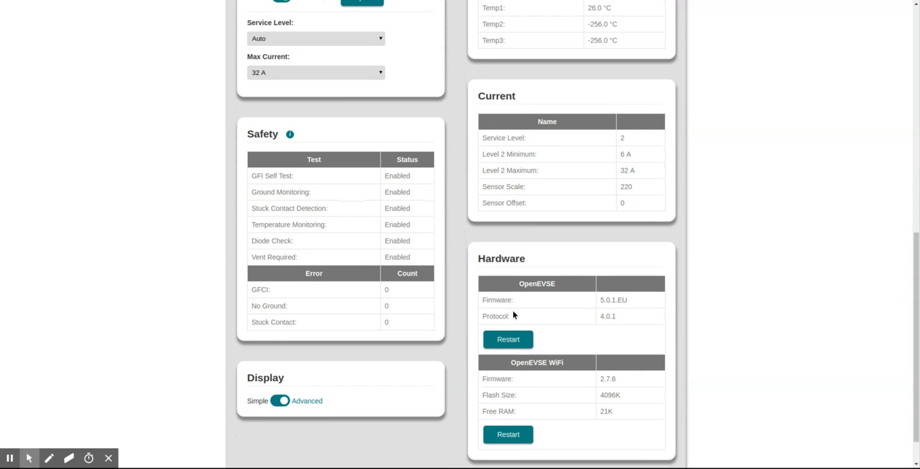
mouse_move(712, 257)
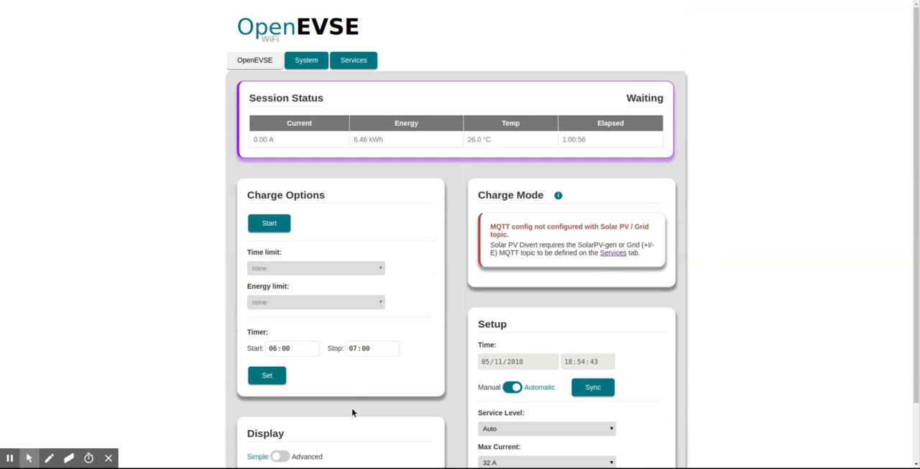
mouse_move(329, 204)
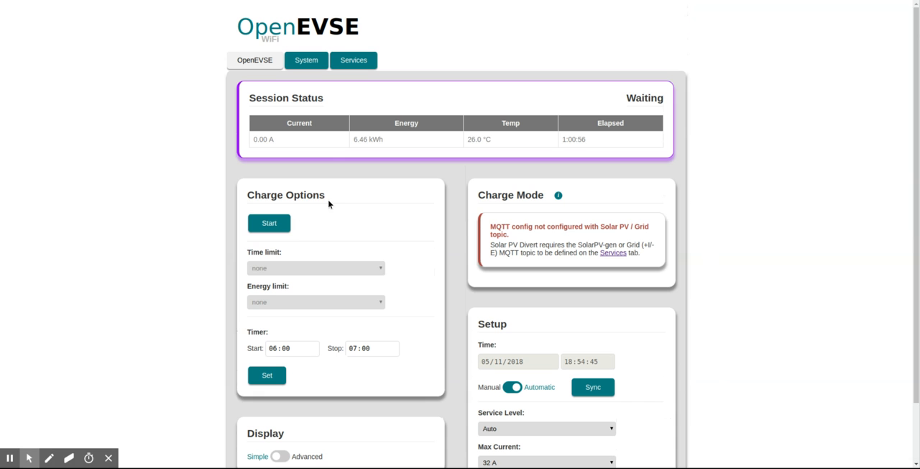
mouse_move(354, 61)
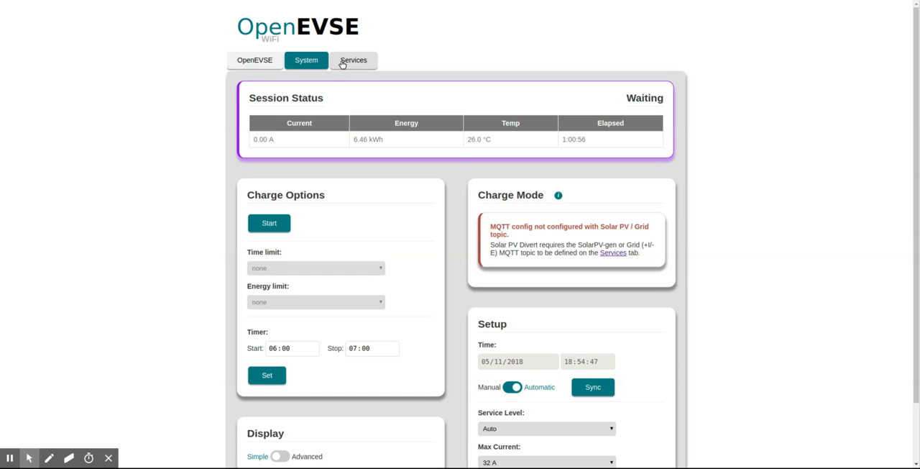
left_click(310, 60)
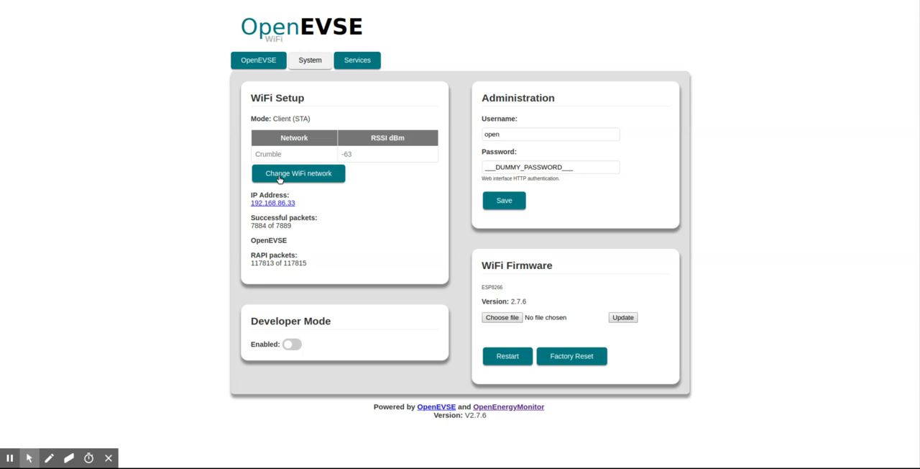
mouse_move(294, 292)
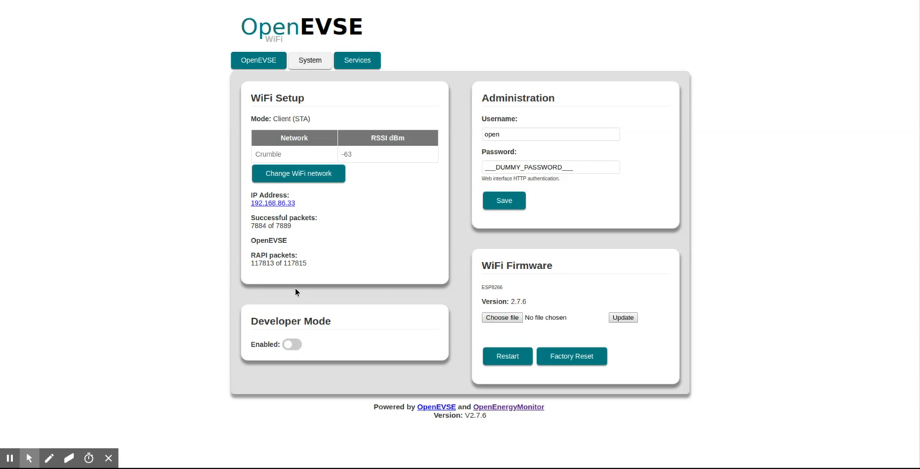
mouse_move(538, 116)
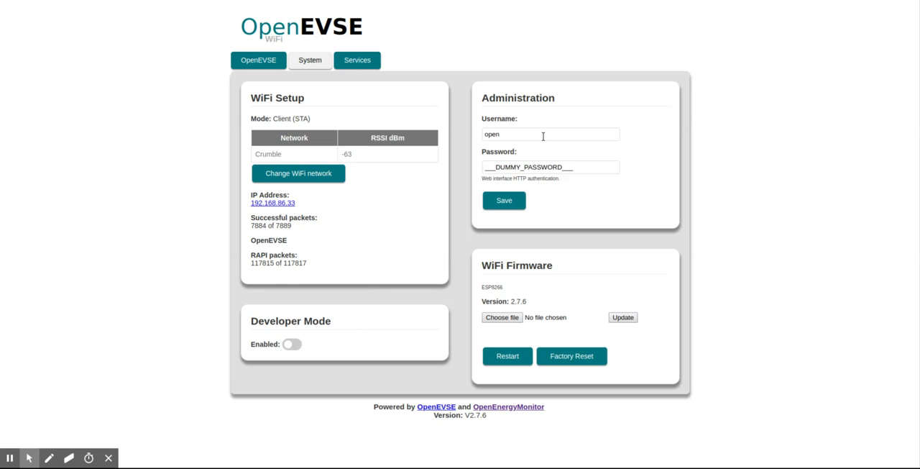
mouse_move(363, 220)
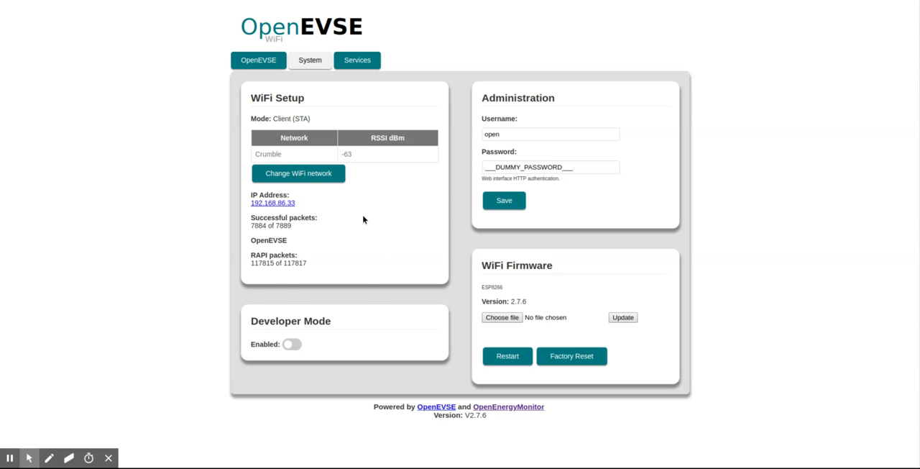
mouse_move(489, 297)
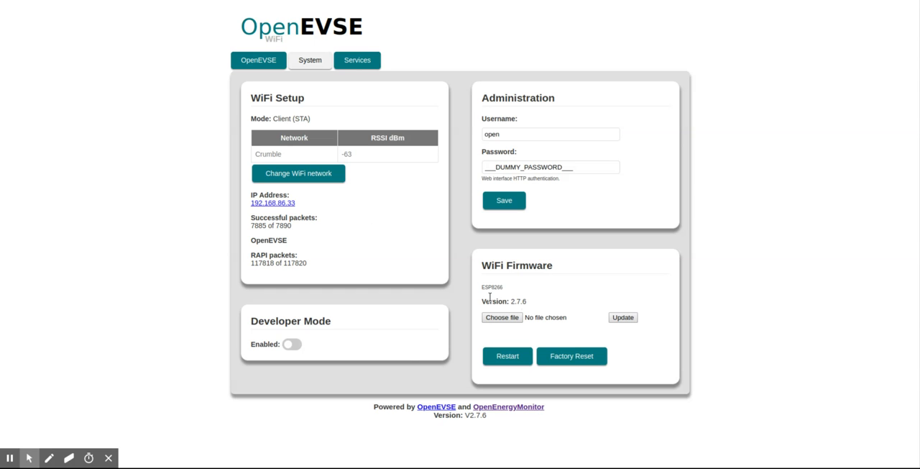
mouse_move(428, 272)
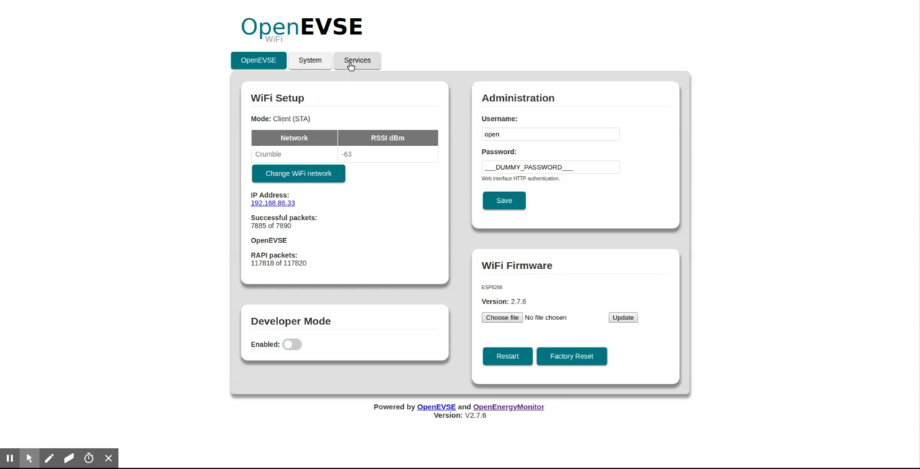
- Review the disabled Energy Monitoring, MQTT and OhmConnect services, then head back to status
left_click(357, 60)
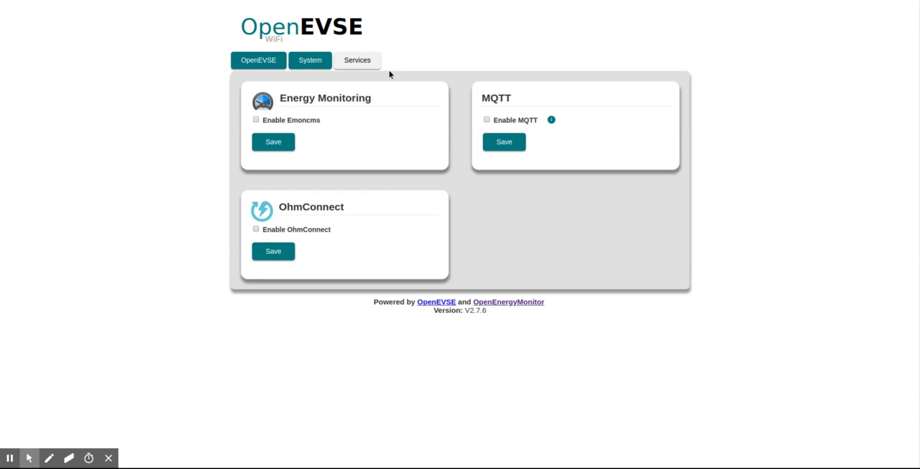
mouse_move(269, 127)
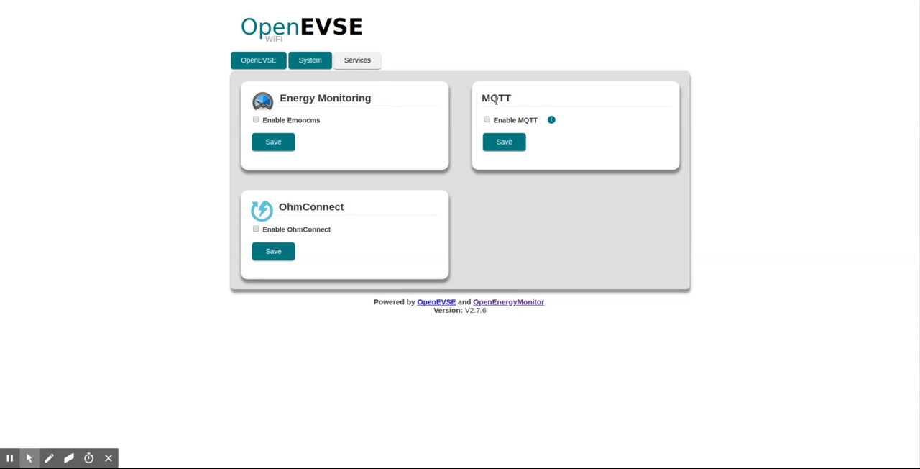
left_click(258, 59)
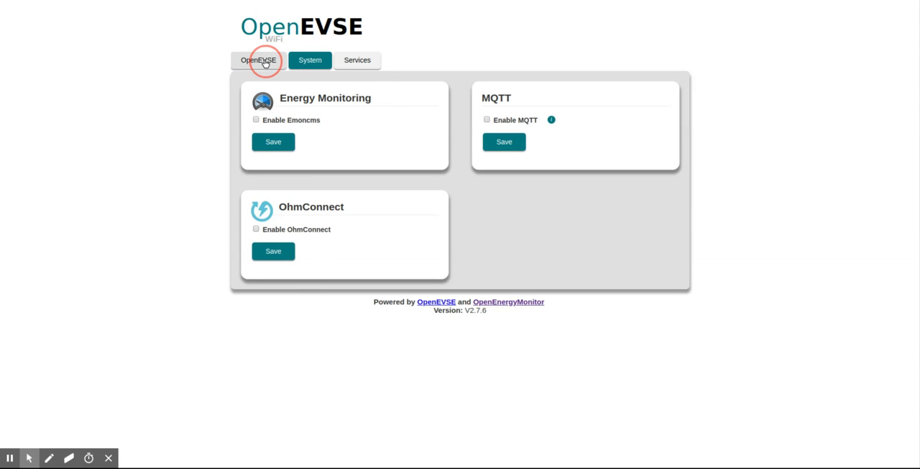
- Return to the charger status page and view the Charge Mode MQTT warning
left_click(257, 59)
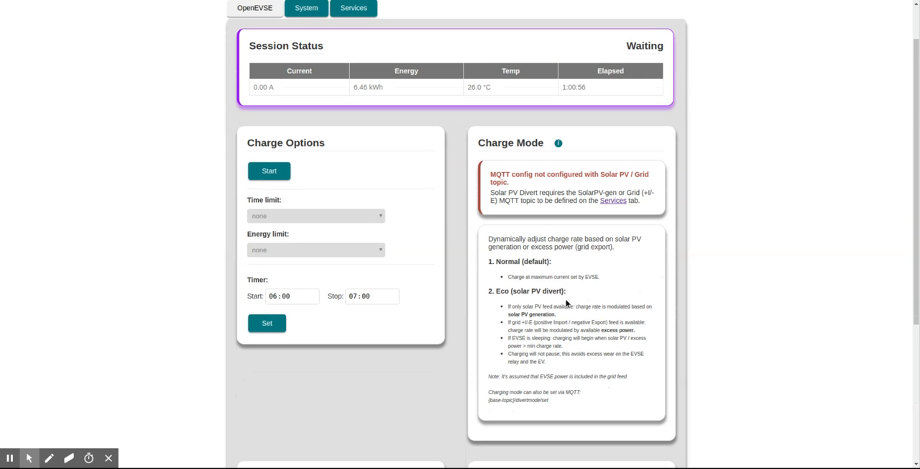
mouse_move(523, 303)
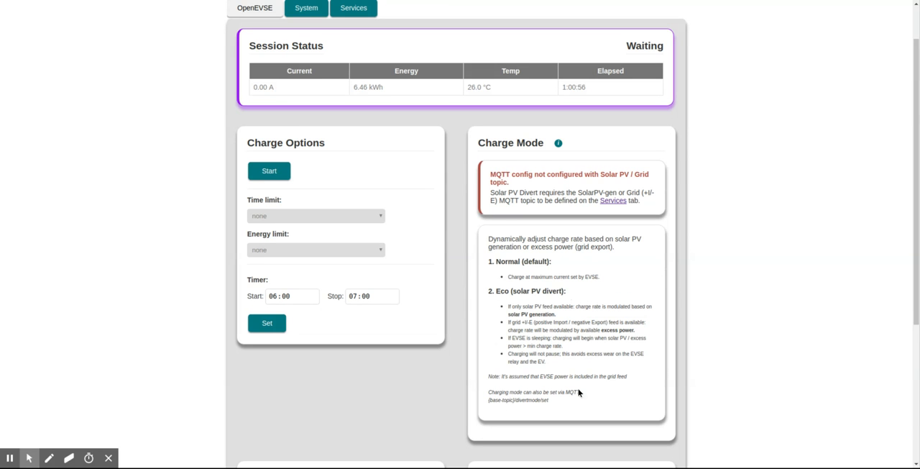
mouse_move(565, 366)
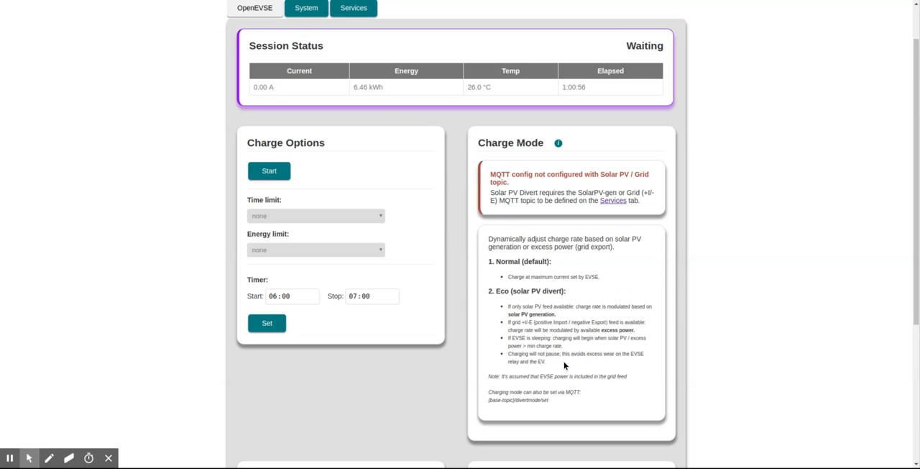
mouse_move(557, 346)
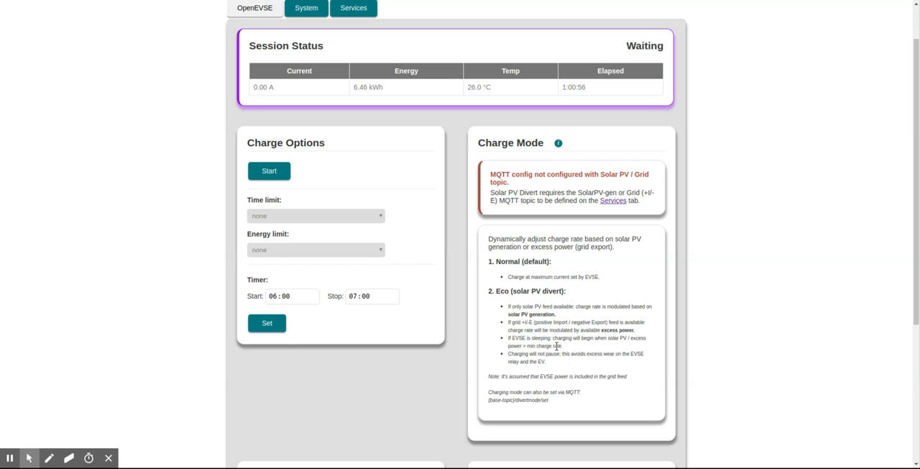
mouse_move(455, 352)
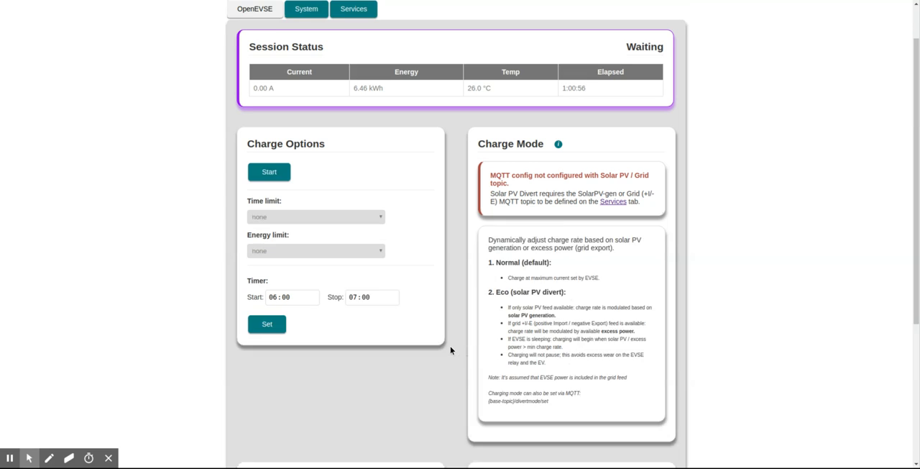
scroll("up", 3)
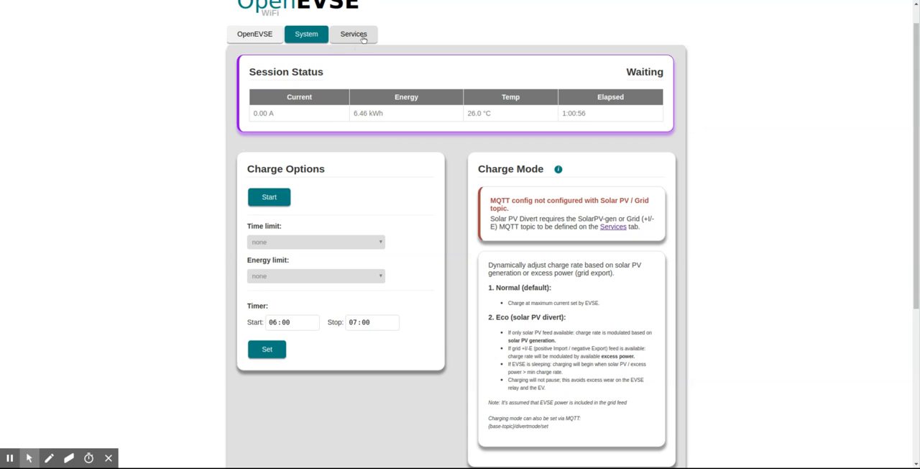
- Enable MQTT on the Services page and start editing the host field for emonpi
left_click(354, 34)
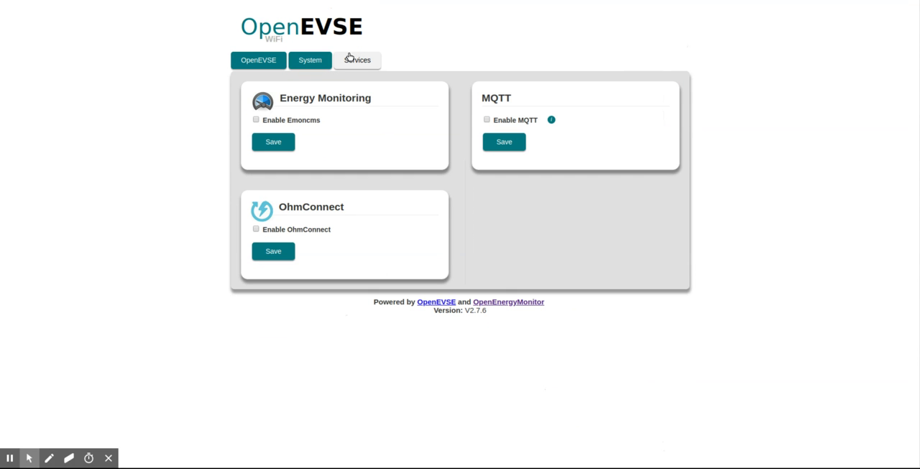
mouse_move(502, 111)
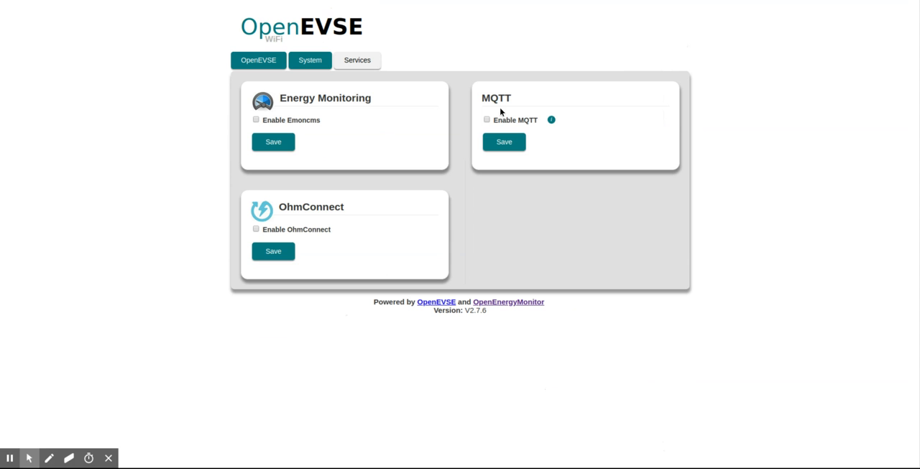
mouse_move(465, 130)
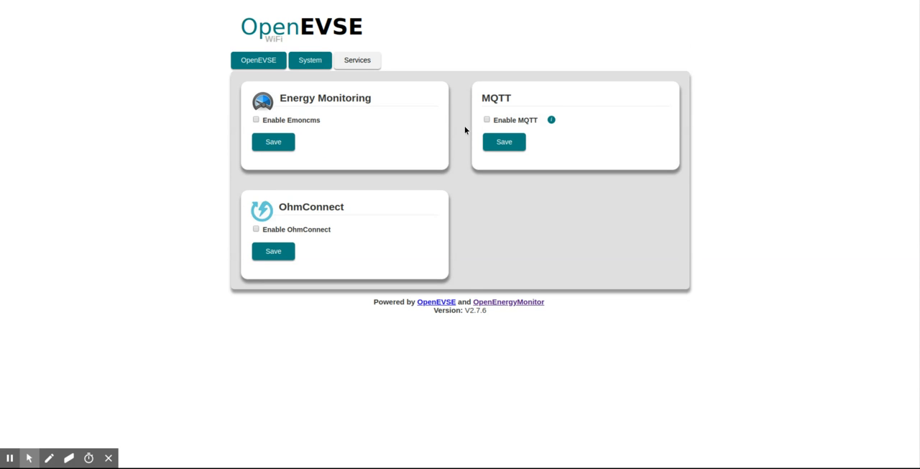
left_click(487, 119)
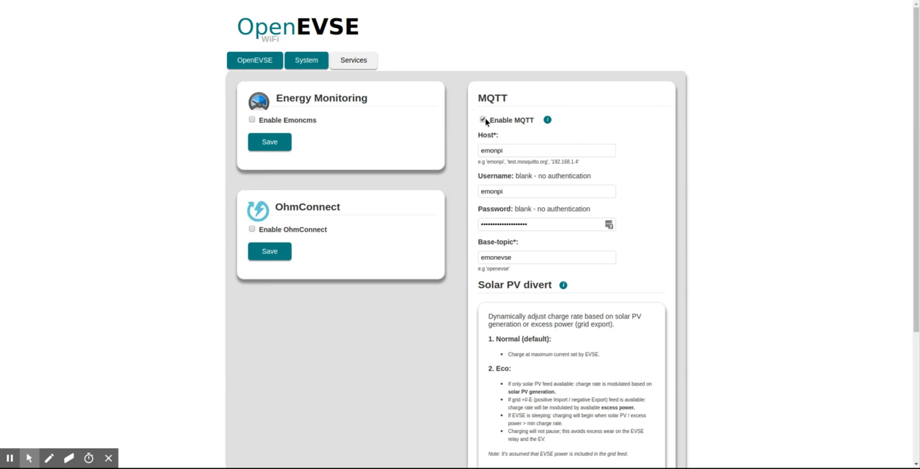
scroll("down", 3)
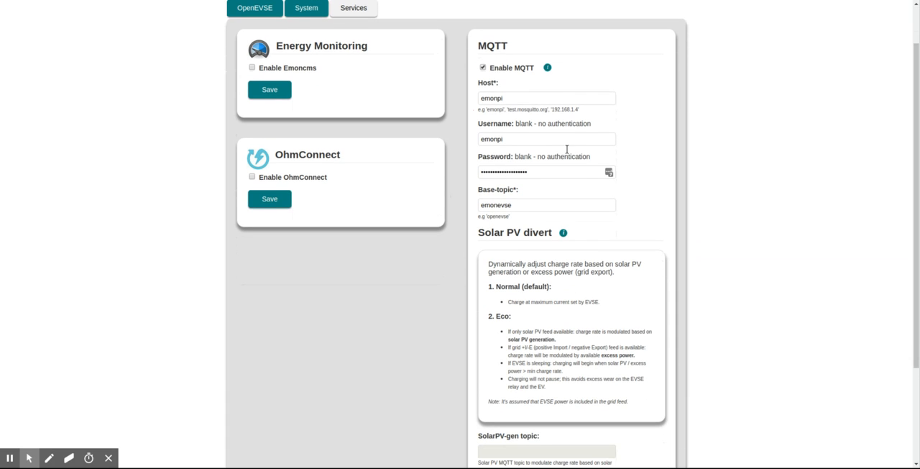
left_click(547, 98)
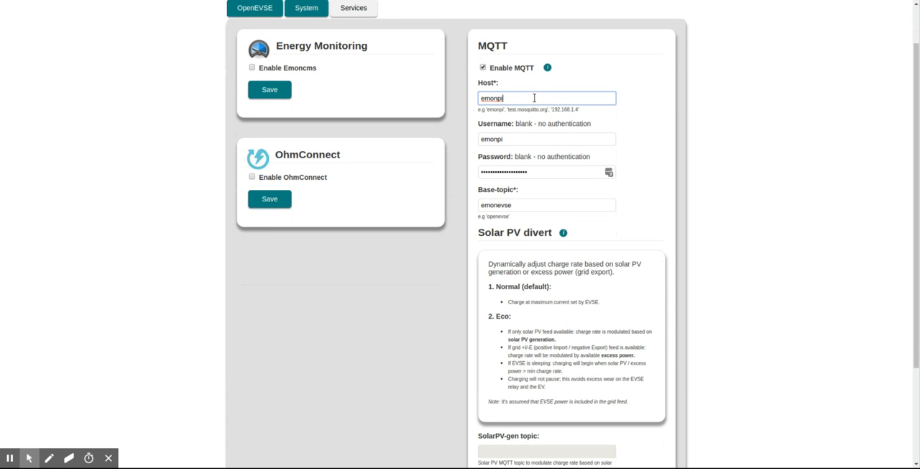
mouse_move(521, 154)
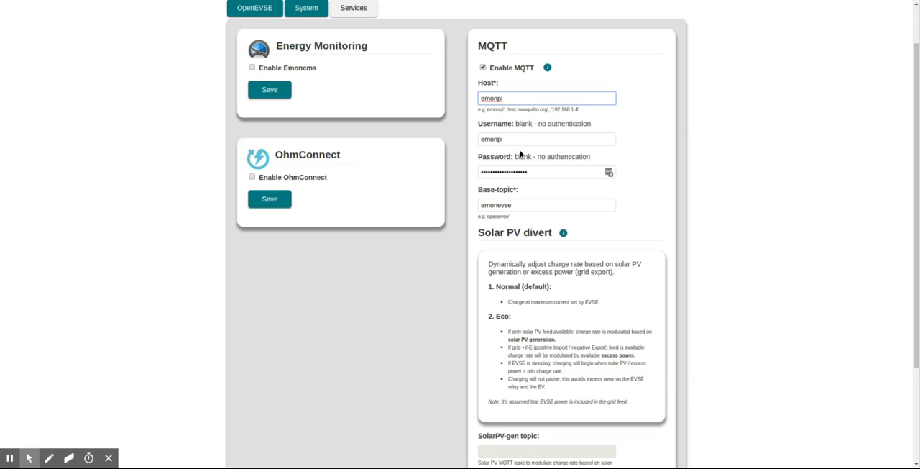
mouse_move(532, 93)
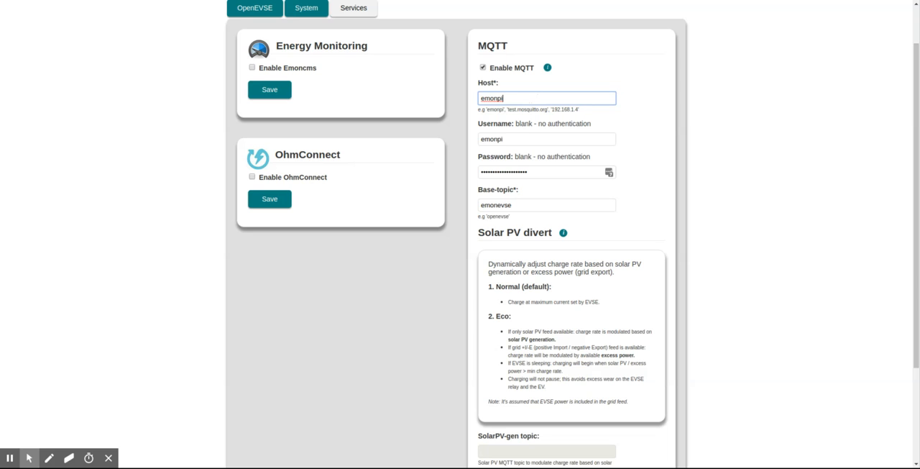
mouse_move(534, 94)
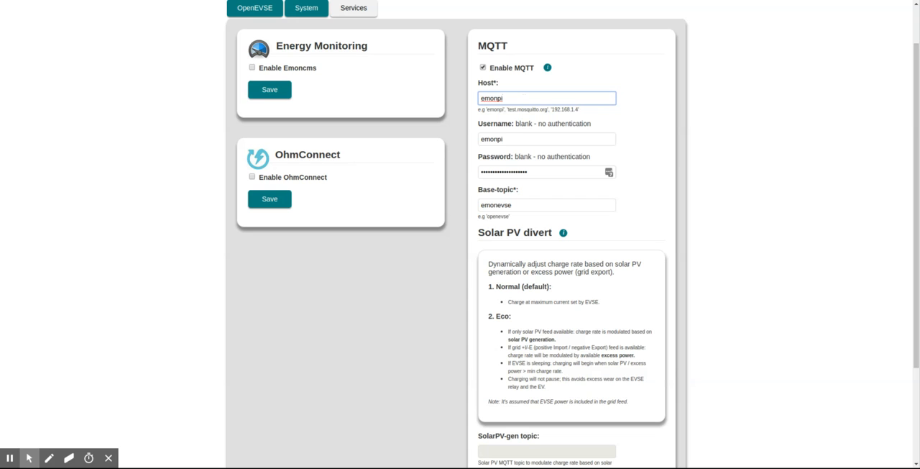
triple_click(546, 98)
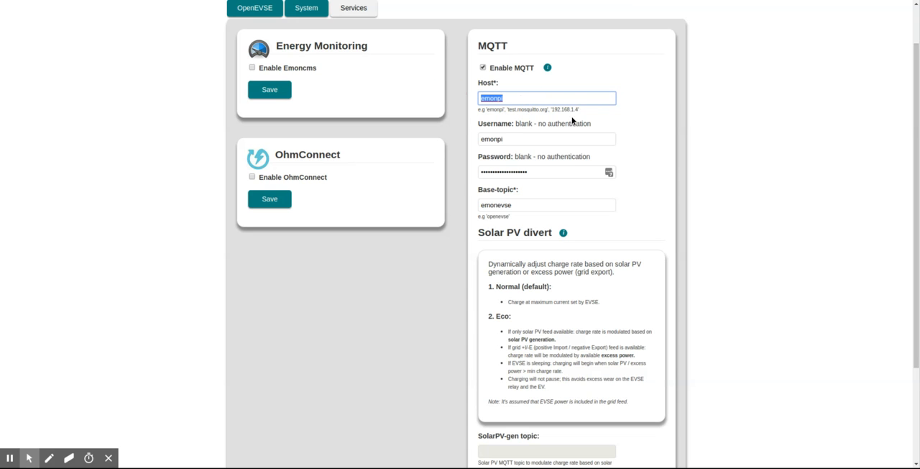
left_click(546, 98)
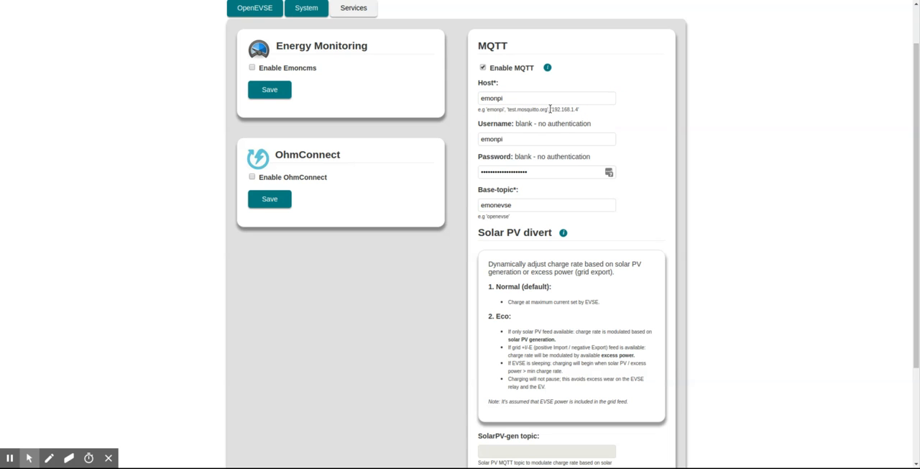
double_click(564, 110)
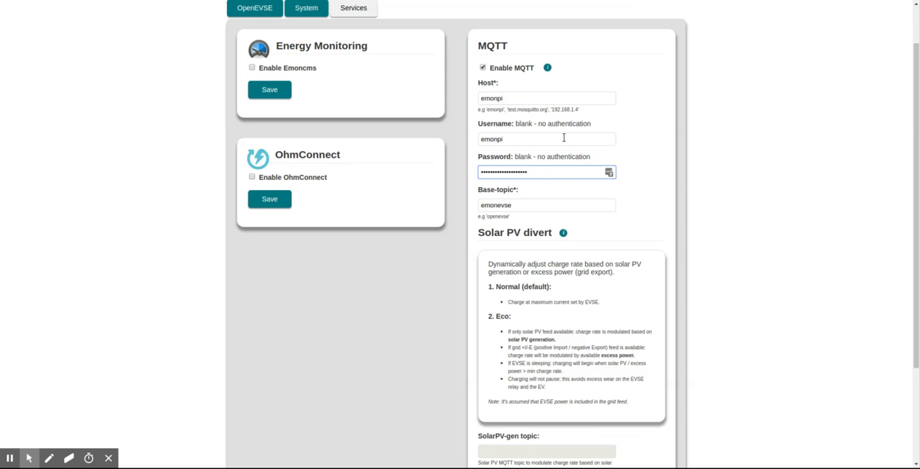
mouse_move(563, 188)
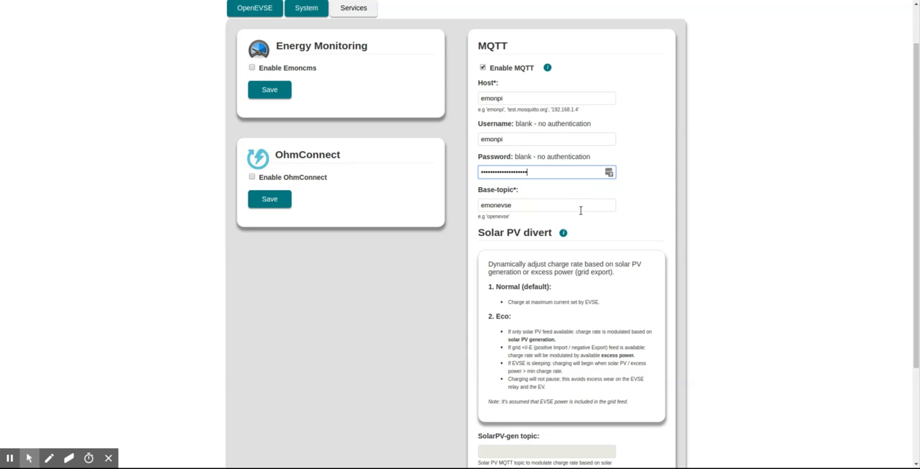
- Scroll to the solar PV divert settings and select the Grid (+I/-E) topic field
scroll("down", 3)
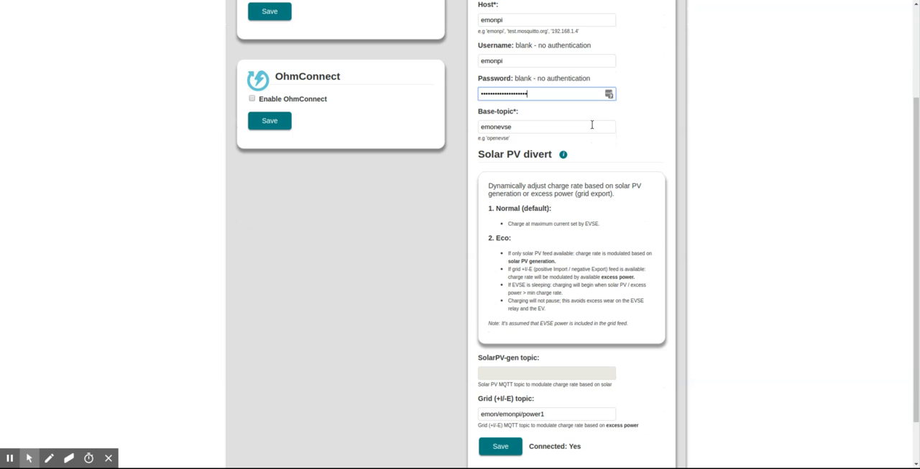
scroll("up", 3)
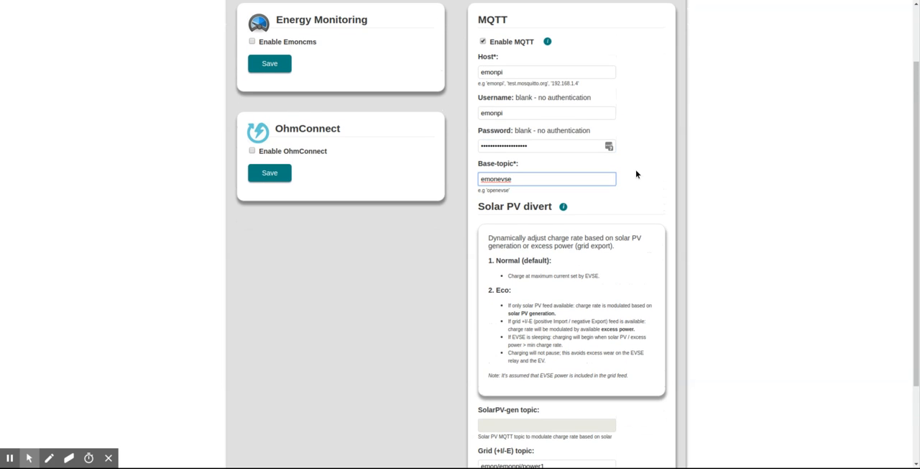
scroll("up", 3)
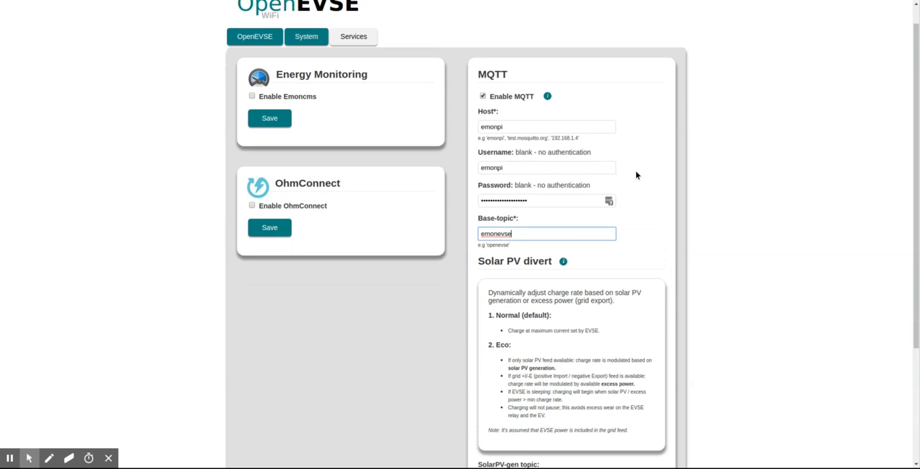
scroll("down", 3)
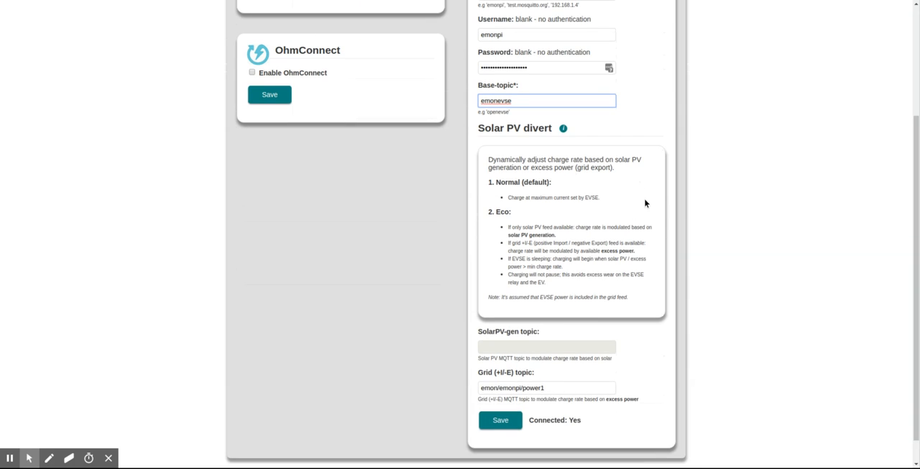
scroll("down", 3)
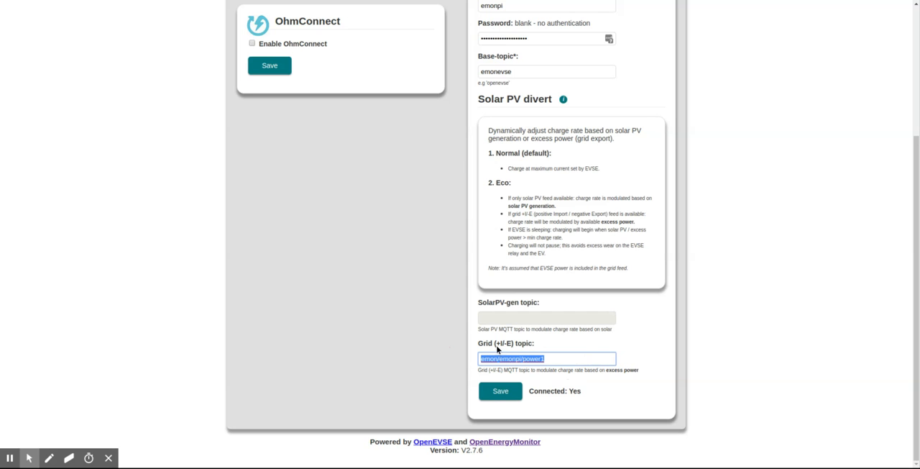
left_click(573, 358)
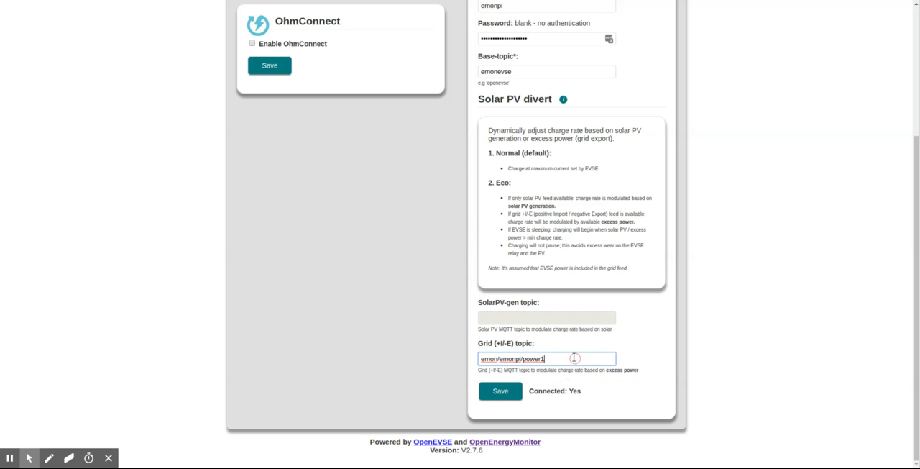
mouse_move(575, 359)
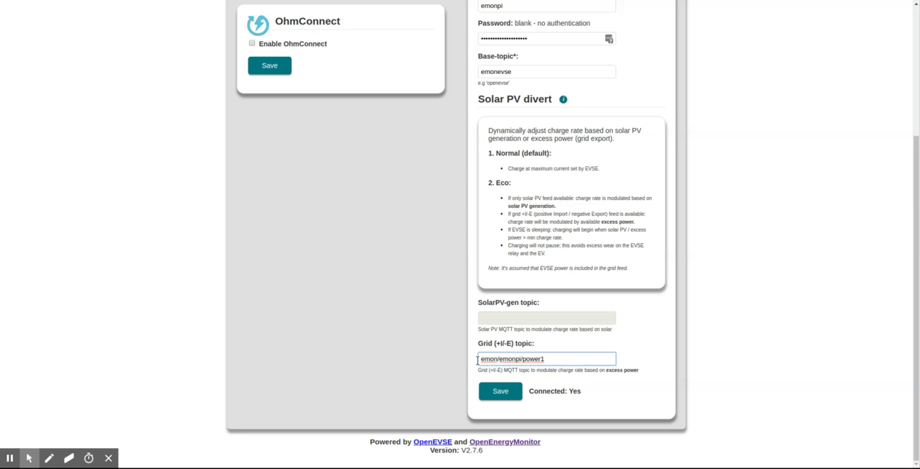
mouse_move(621, 378)
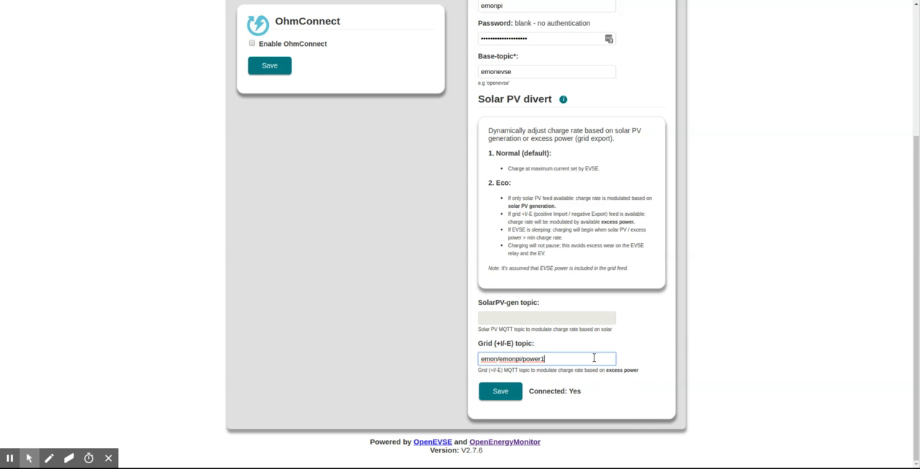
mouse_move(541, 345)
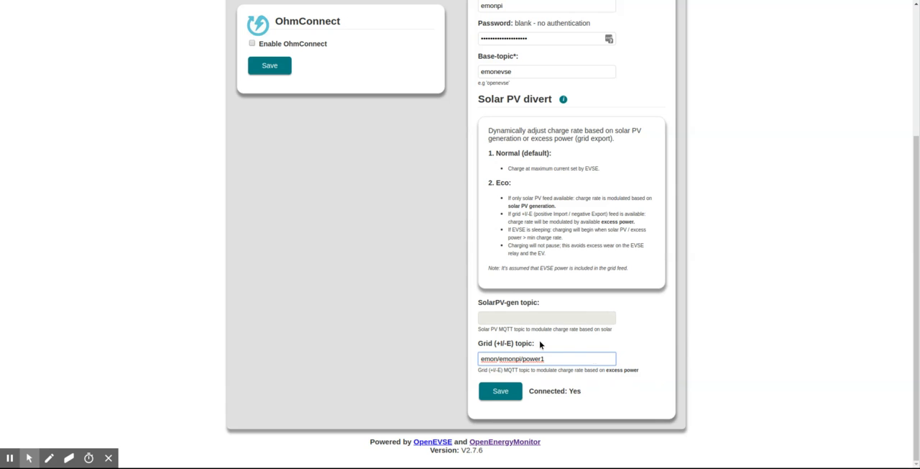
triple_click(547, 358)
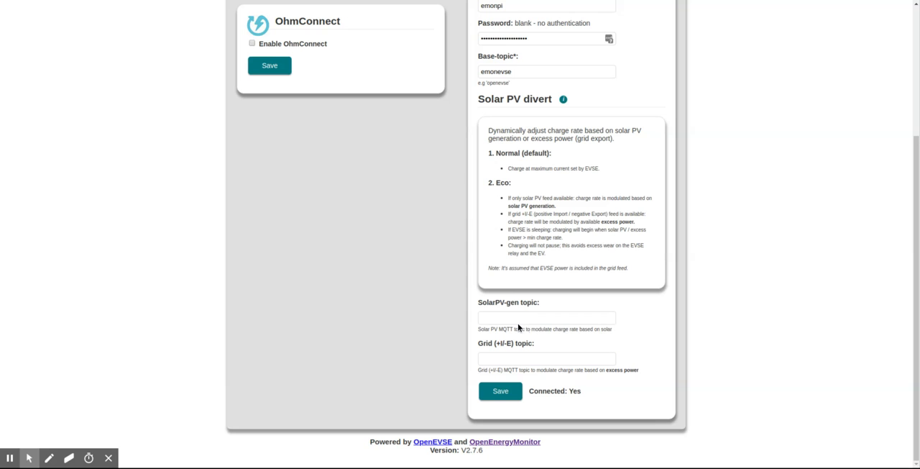
left_click(546, 317)
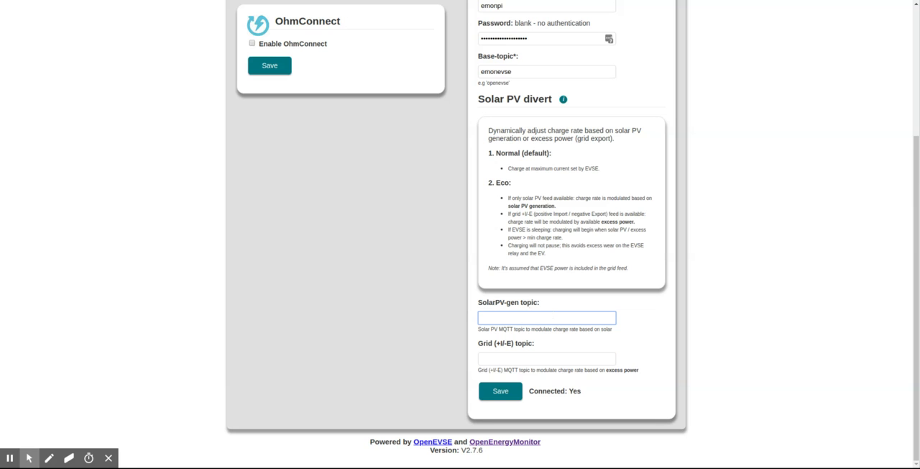
left_click(546, 318)
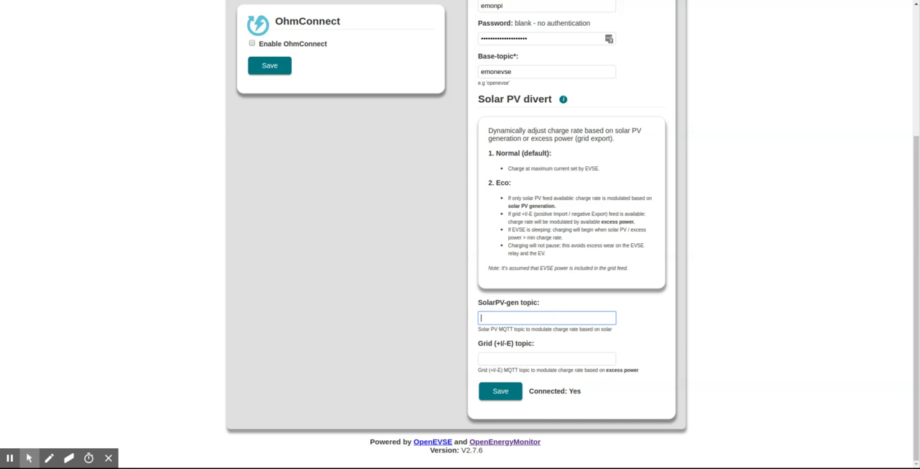
mouse_move(581, 311)
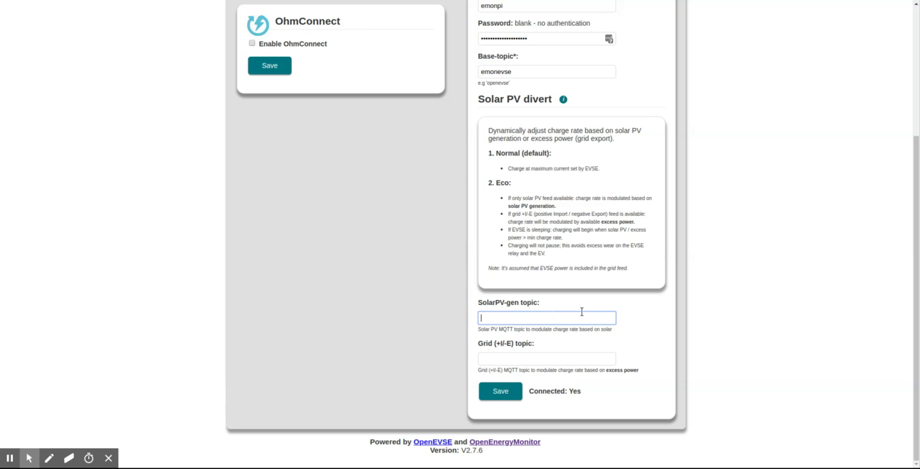
type("emon/emonpi/power1")
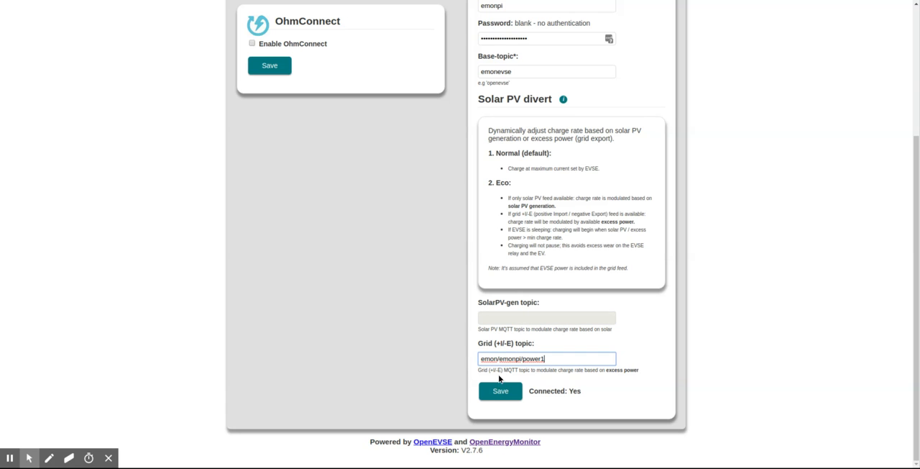
mouse_move(446, 384)
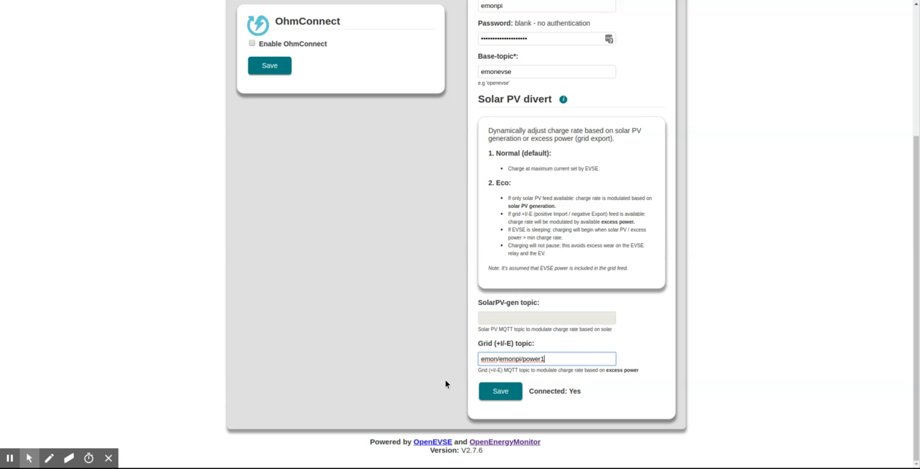
- Scroll the Services page back up to the top
scroll("up", 3)
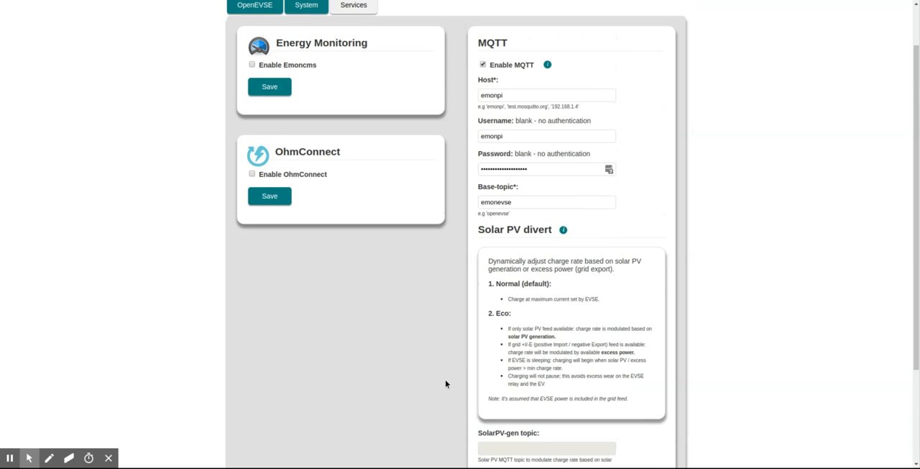
scroll("down", 3)
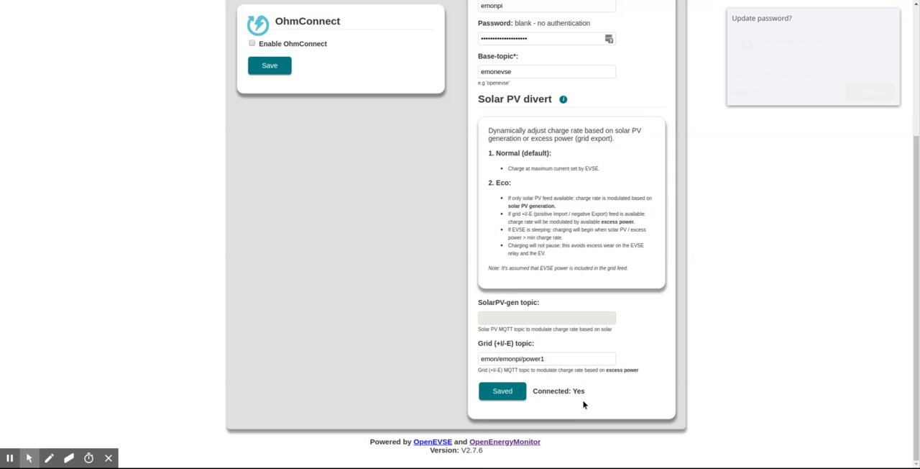
scroll("up", 3)
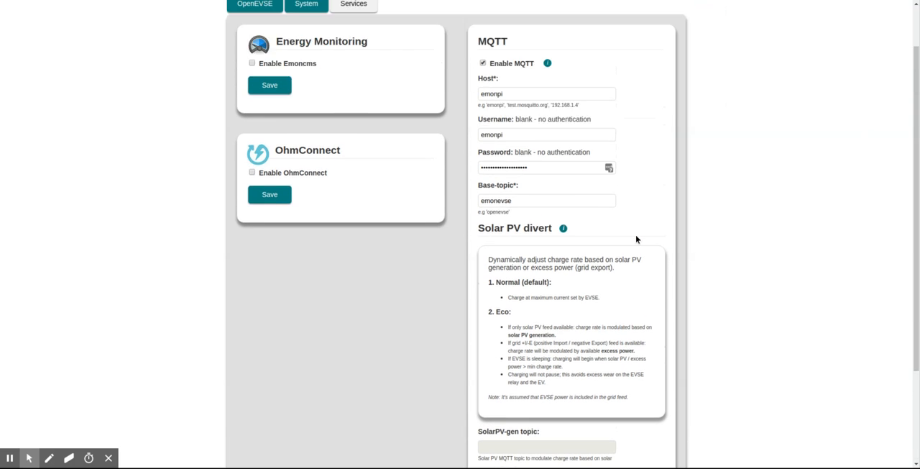
scroll("up", 3)
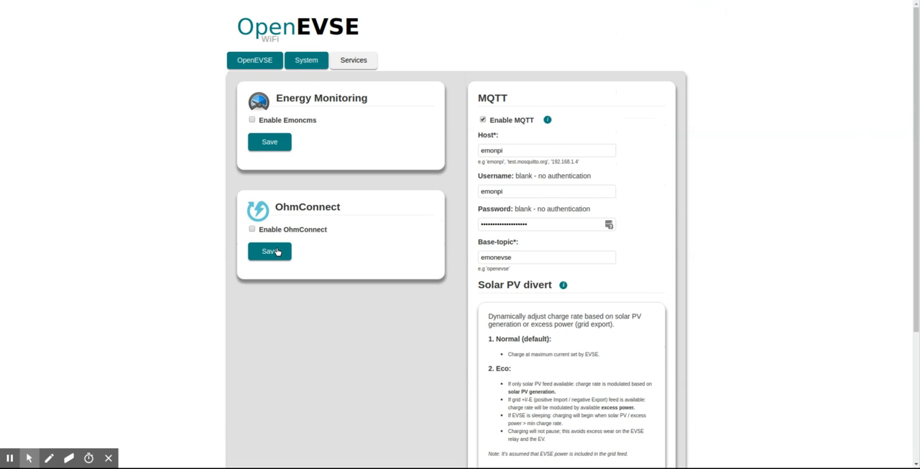
mouse_move(293, 119)
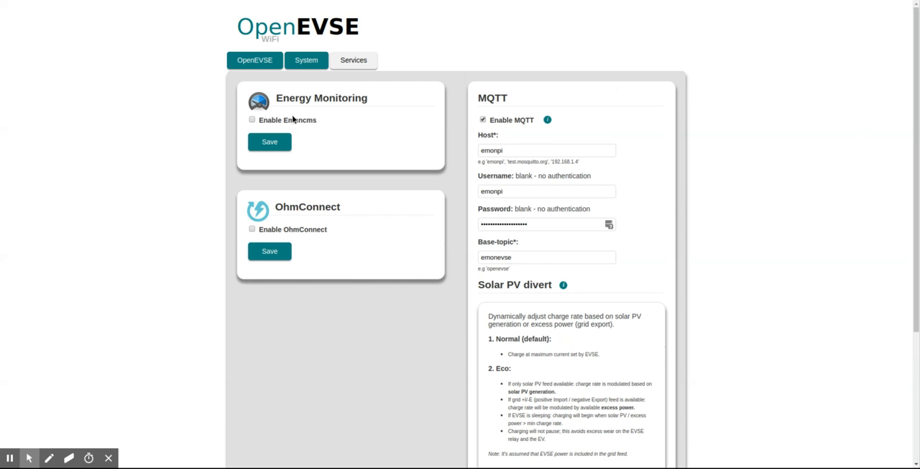
- Enable Emoncms logging and fill in the emoncms.org server, node openevse and write API key
left_click(252, 119)
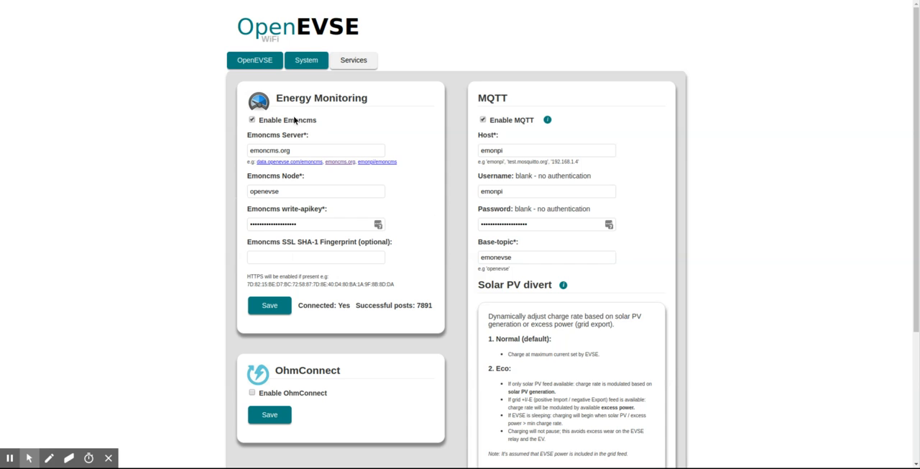
mouse_move(323, 300)
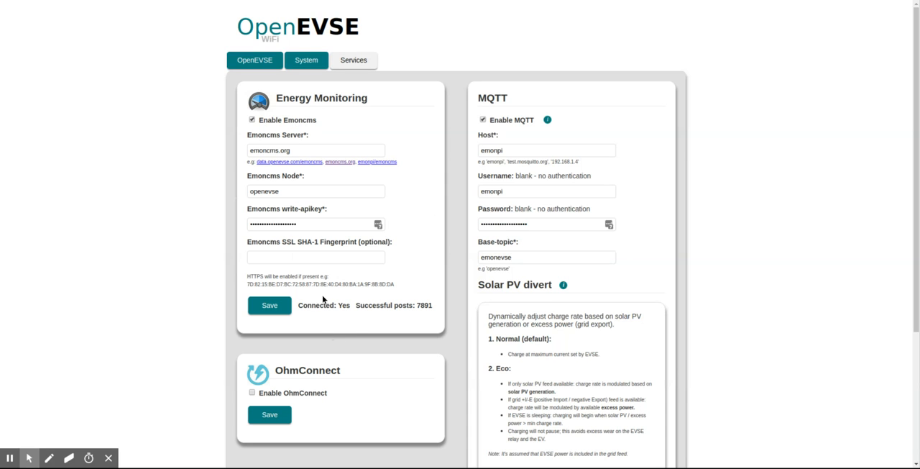
mouse_move(393, 296)
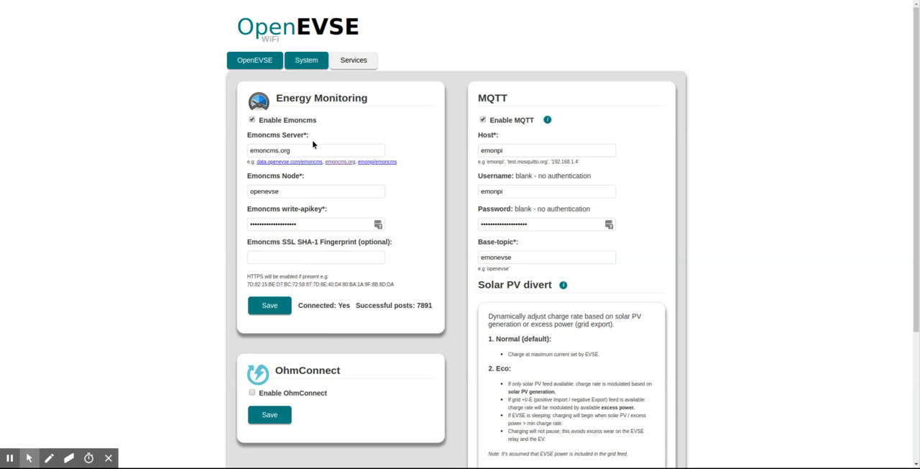
left_click(314, 150)
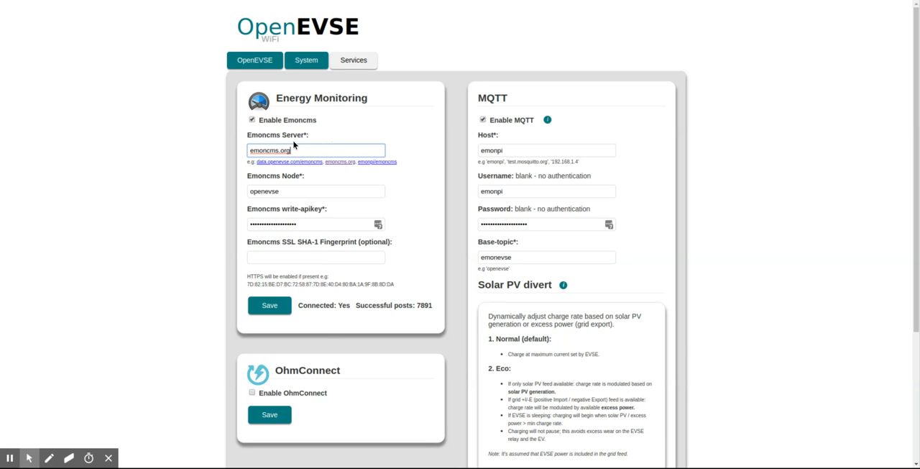
mouse_move(294, 168)
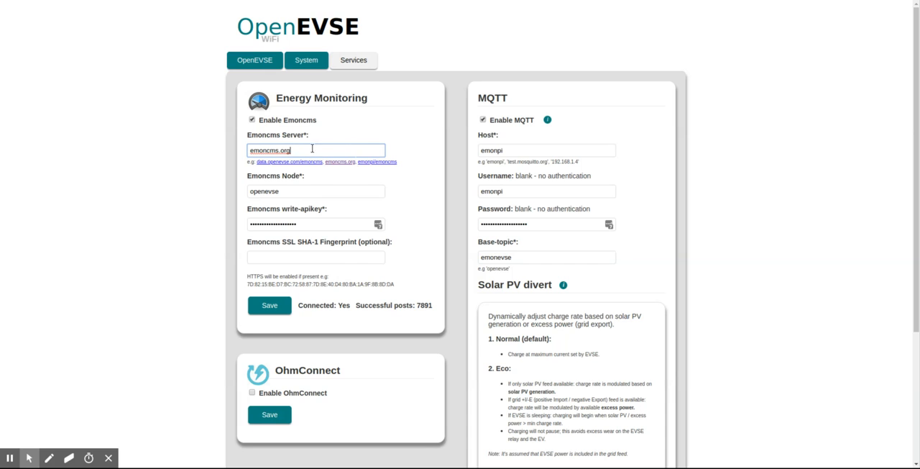
mouse_move(308, 182)
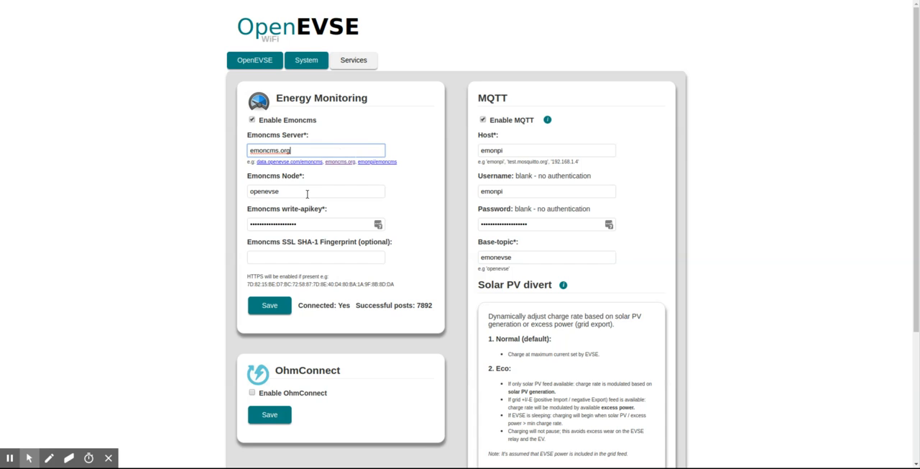
left_click(315, 191)
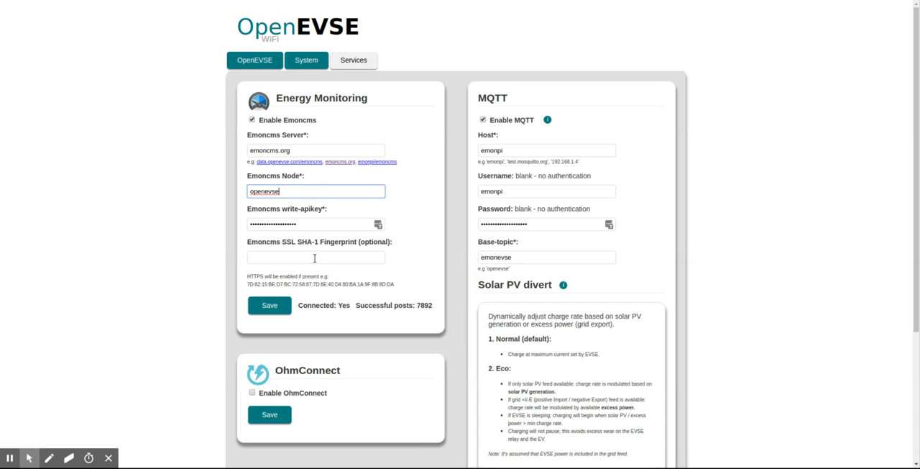
left_click(316, 224)
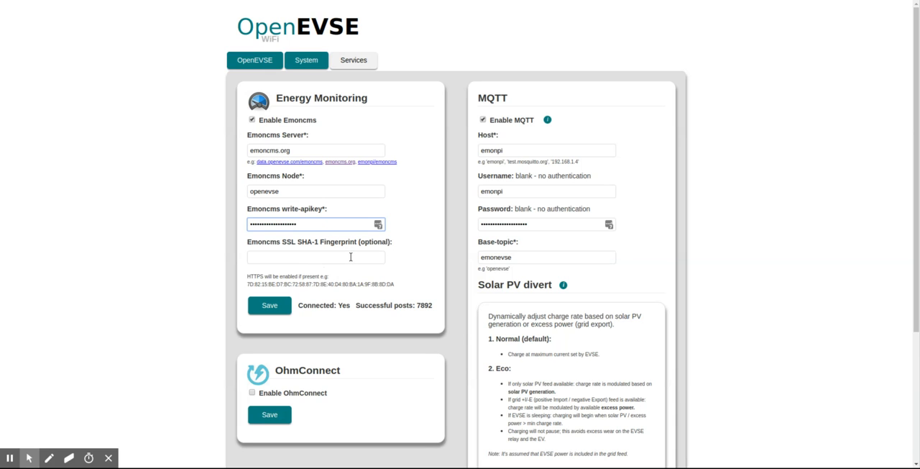
- Leave the SHA-1 fingerprint blank and save the Emoncms settings
left_click(315, 256)
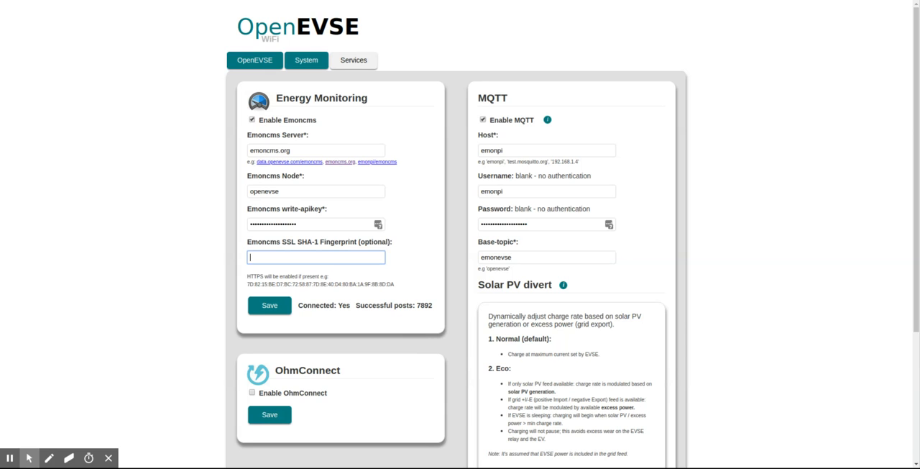
mouse_move(424, 350)
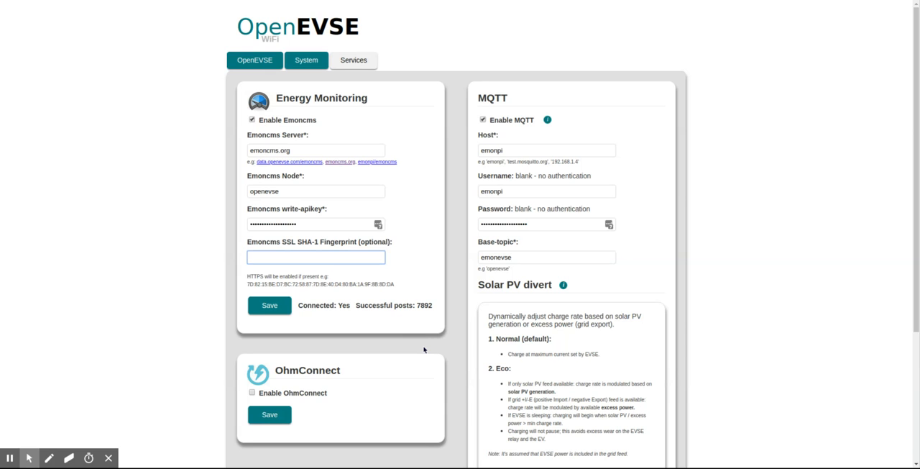
left_click(306, 257)
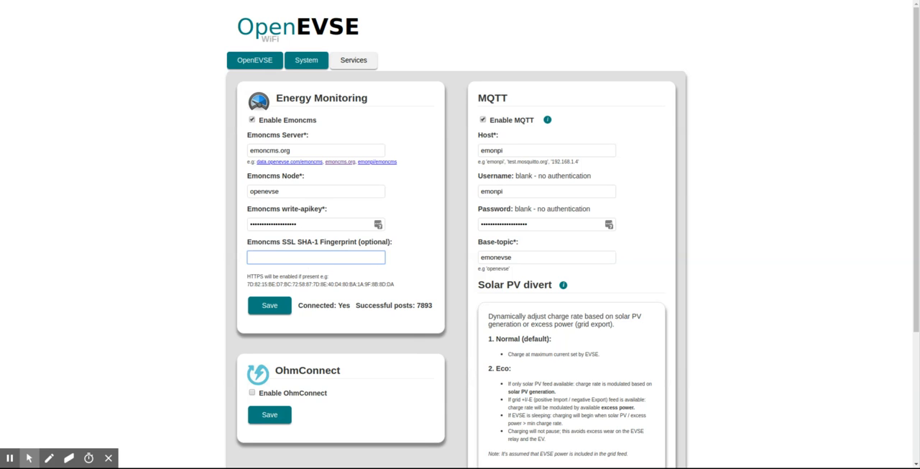
left_click(316, 256)
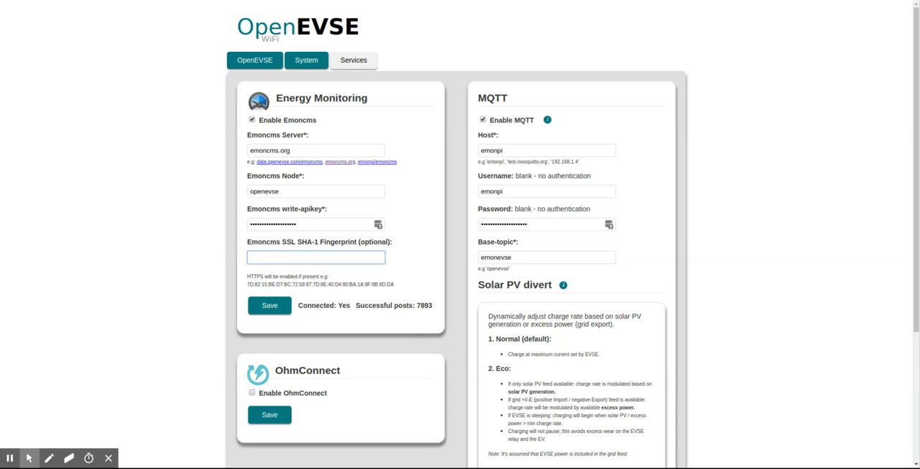
left_click(315, 257)
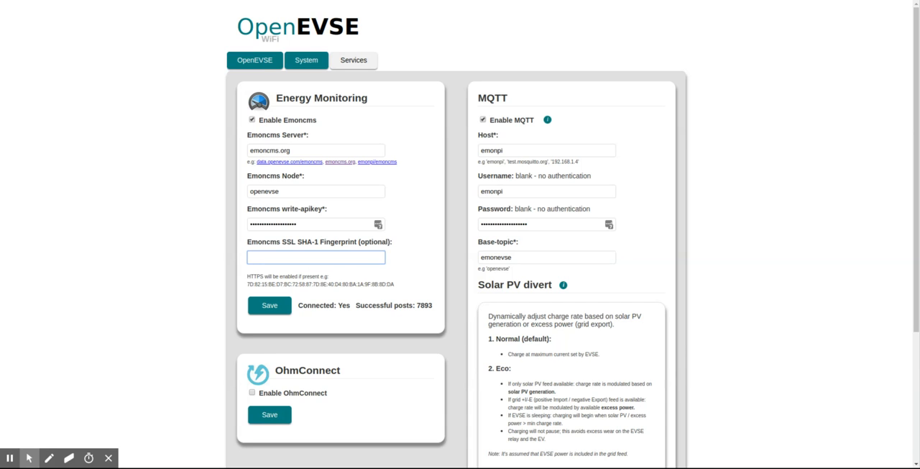
left_click(316, 257)
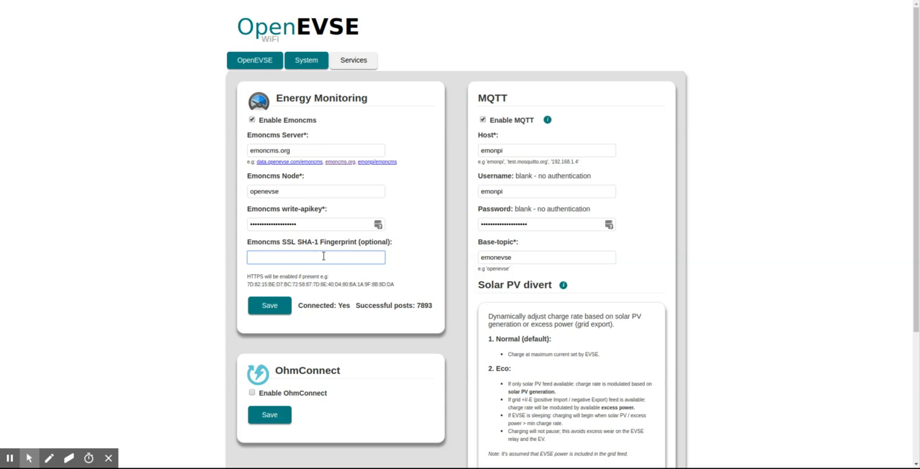
left_click(316, 257)
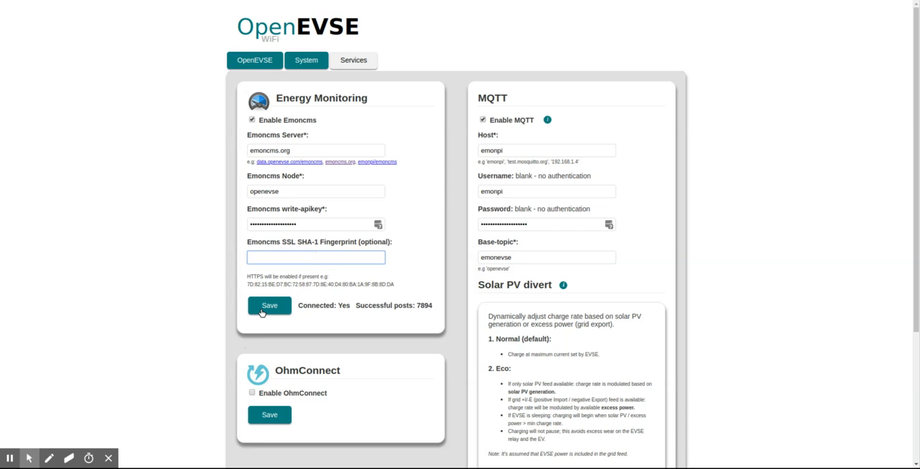
left_click(268, 305)
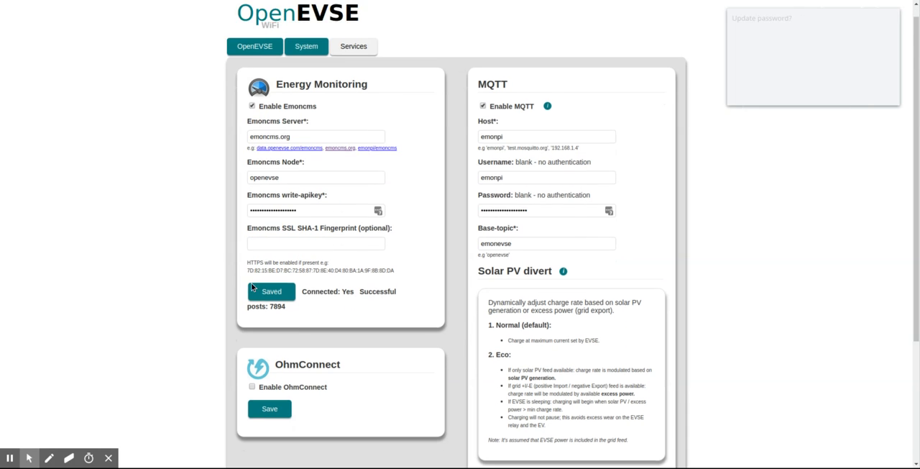
- Scroll the Services page and return to the charger status page
scroll("down", 3)
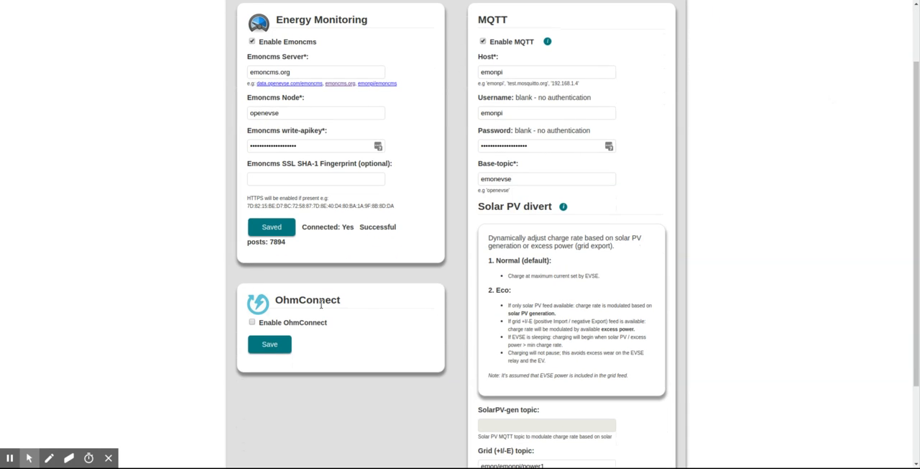
scroll("up", 3)
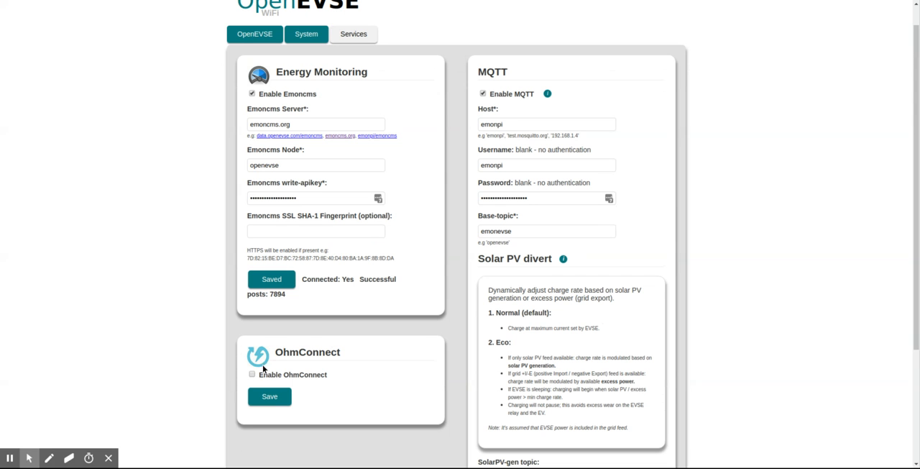
mouse_move(359, 375)
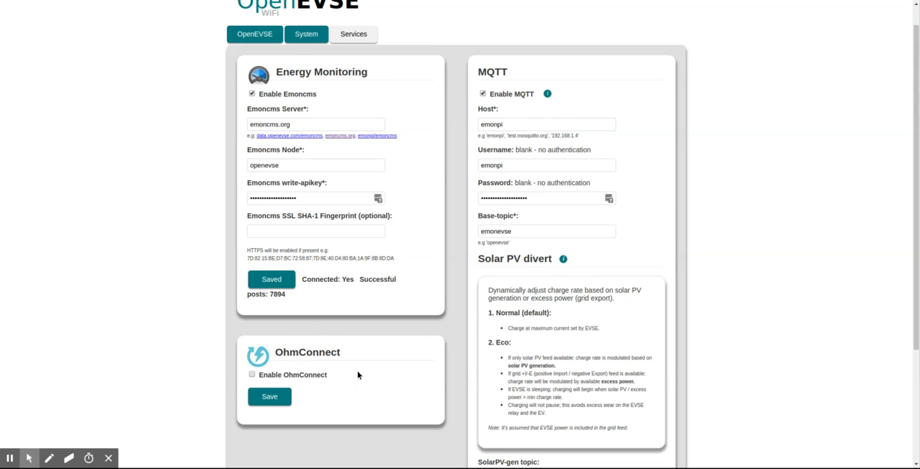
scroll("up", 3)
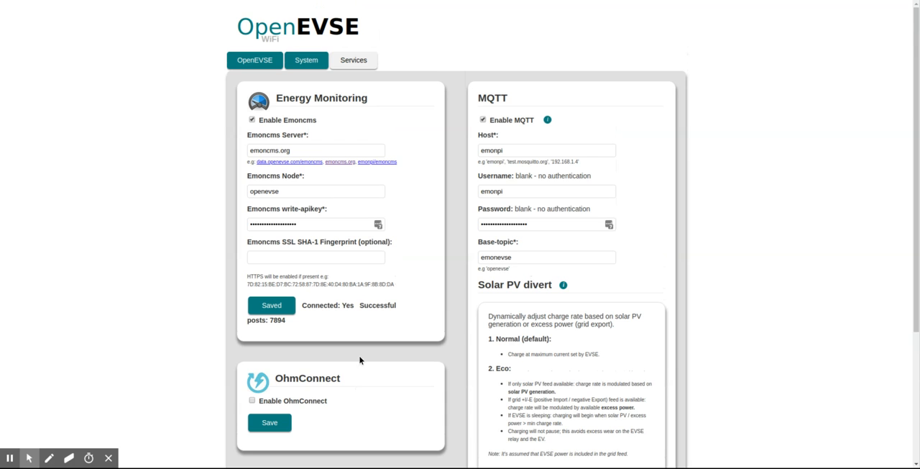
mouse_move(362, 419)
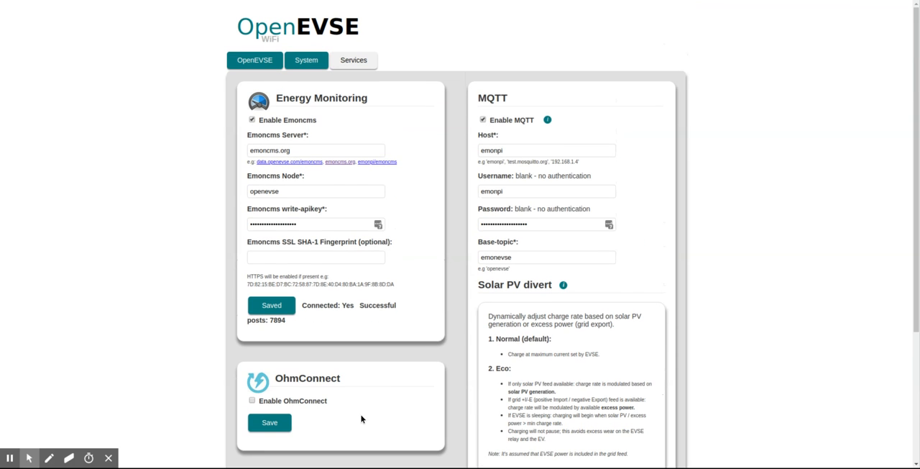
left_click(254, 59)
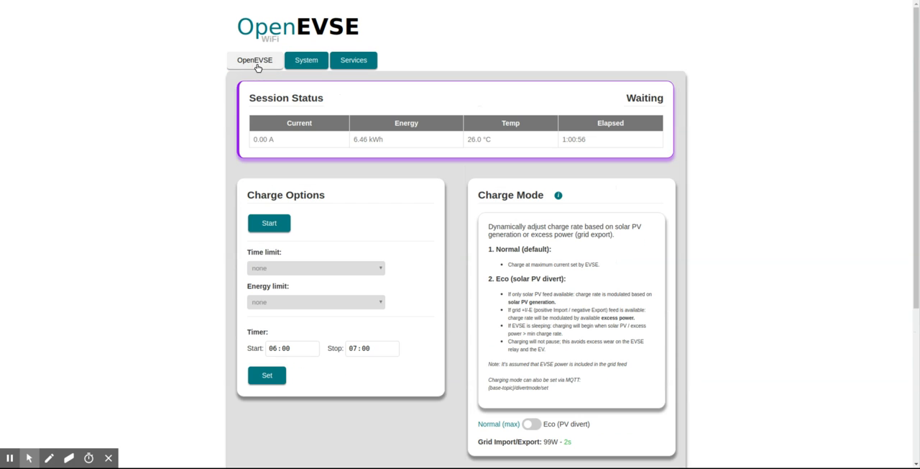
- Hide the Charge Mode explanation and switch charging to Eco (PV divert)
scroll("down", 3)
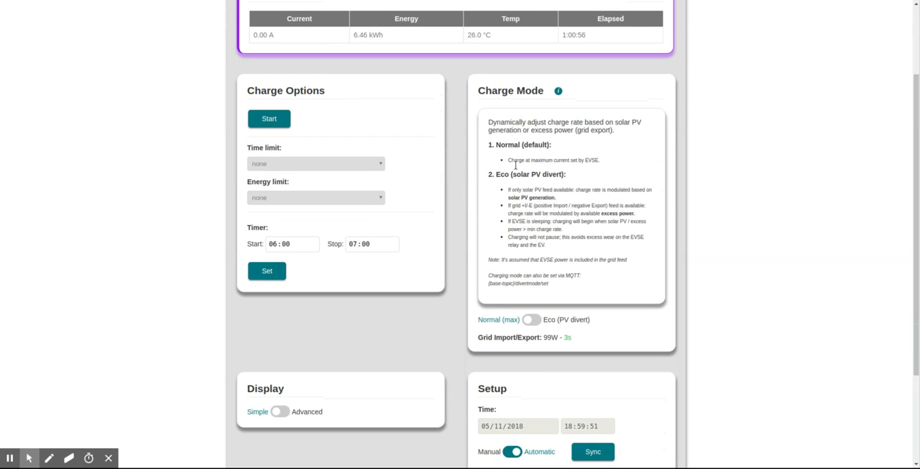
scroll("up", 3)
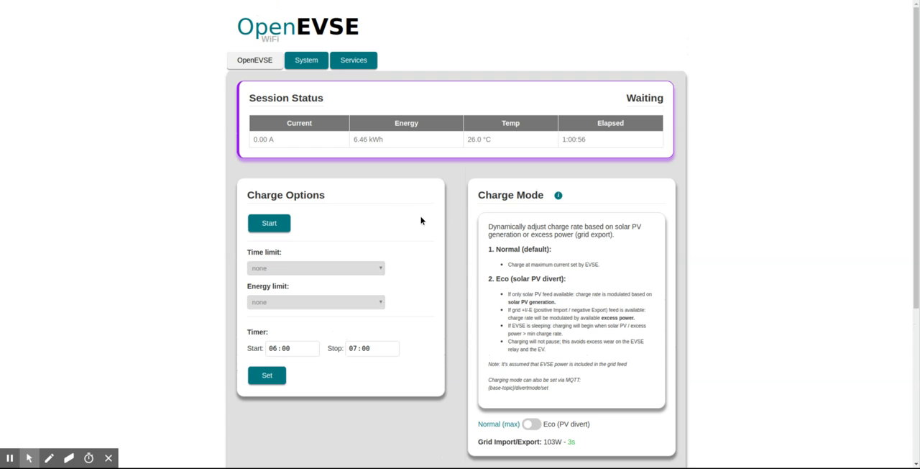
scroll("down", 3)
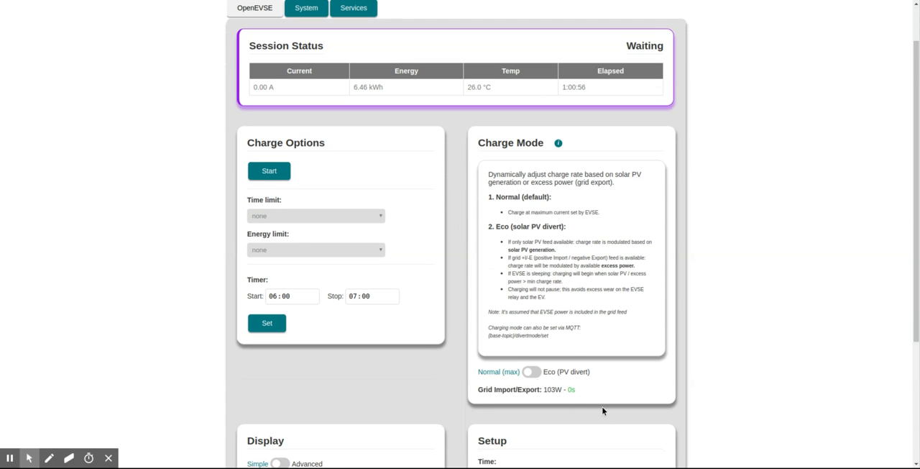
left_click(558, 143)
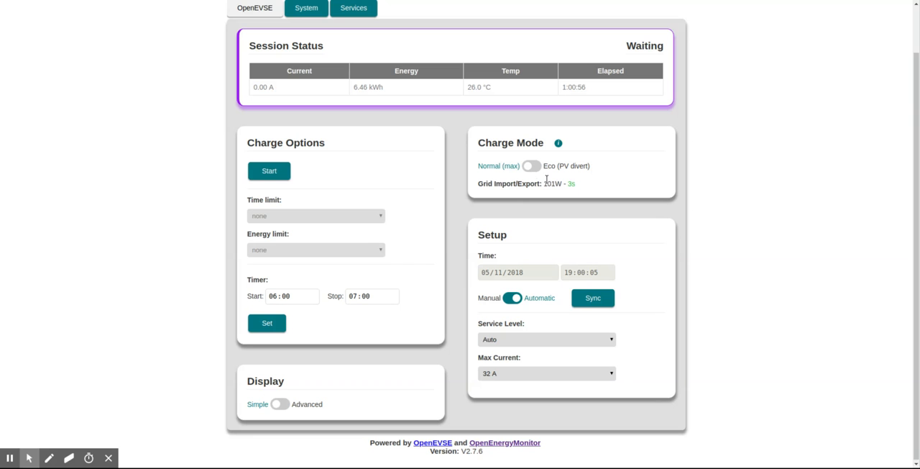
mouse_move(542, 224)
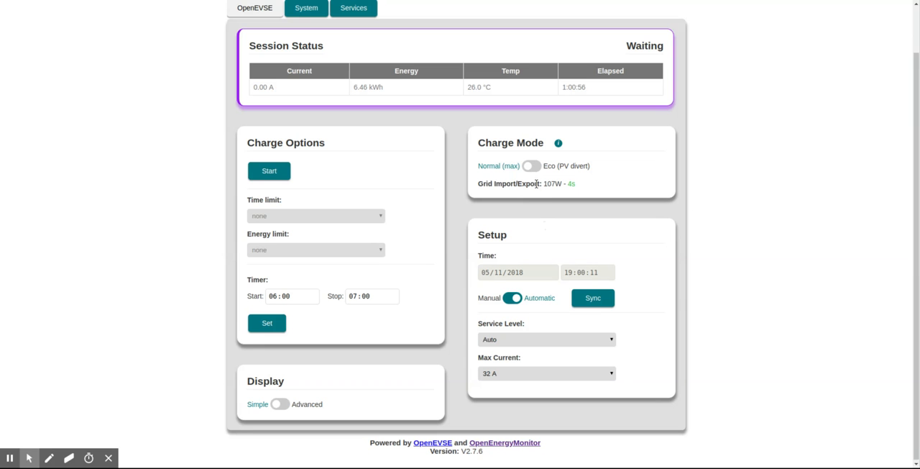
left_click(532, 165)
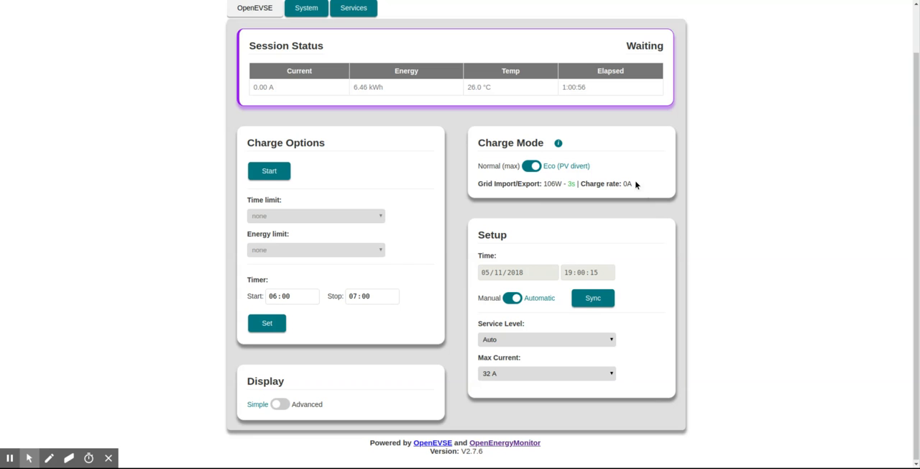
mouse_move(636, 223)
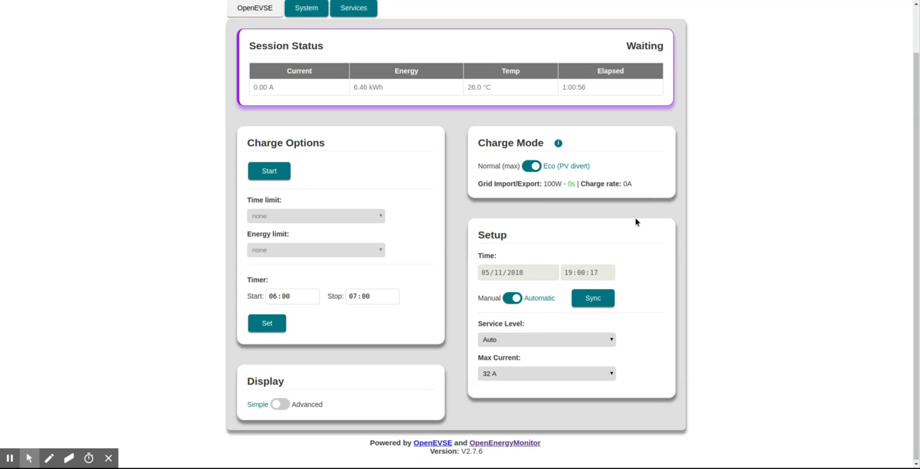
mouse_move(612, 178)
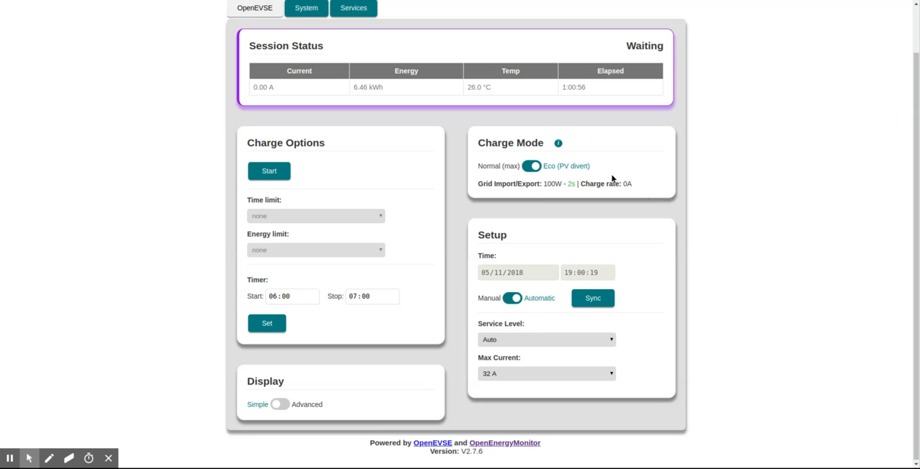
mouse_move(634, 218)
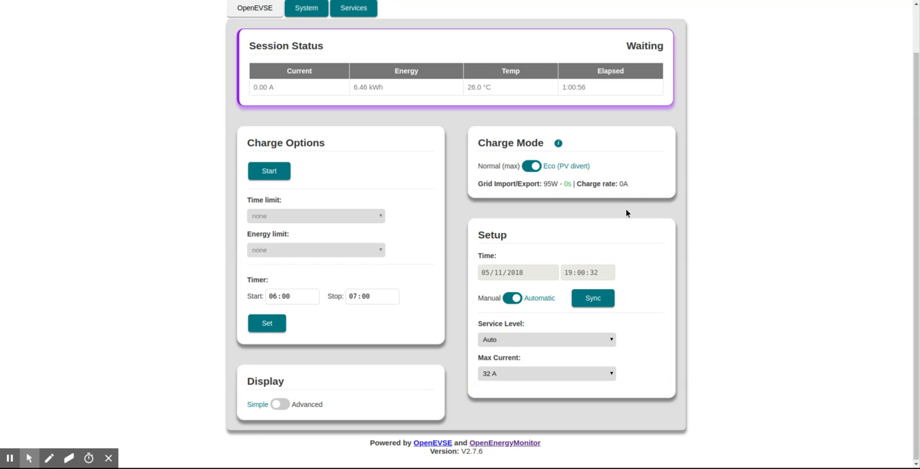
mouse_move(572, 224)
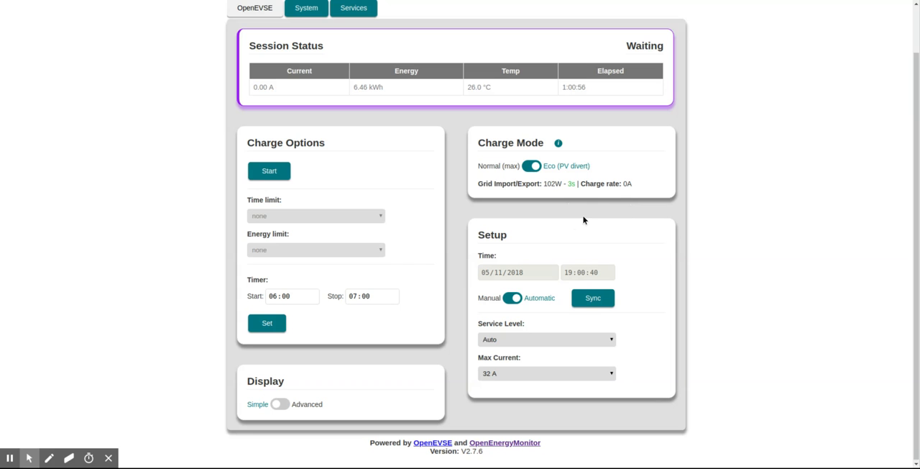
mouse_move(607, 230)
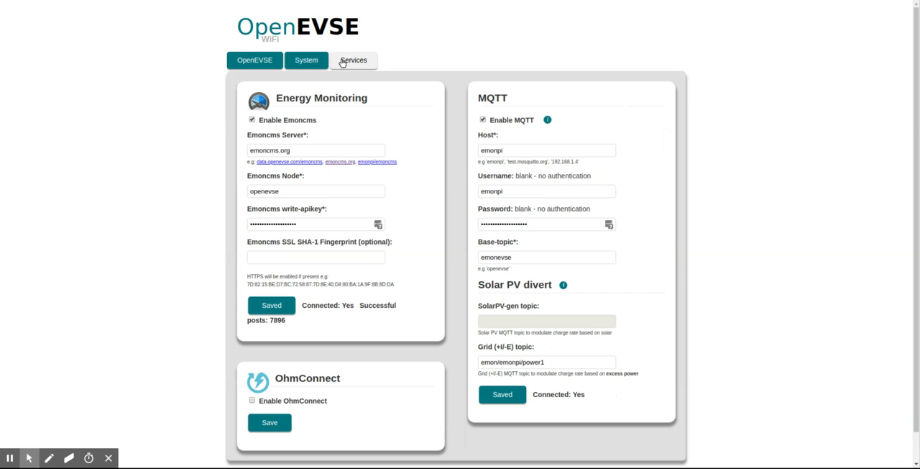
- Go back to the charger status page, now showing Normal mode with 103W grid import
left_click(306, 60)
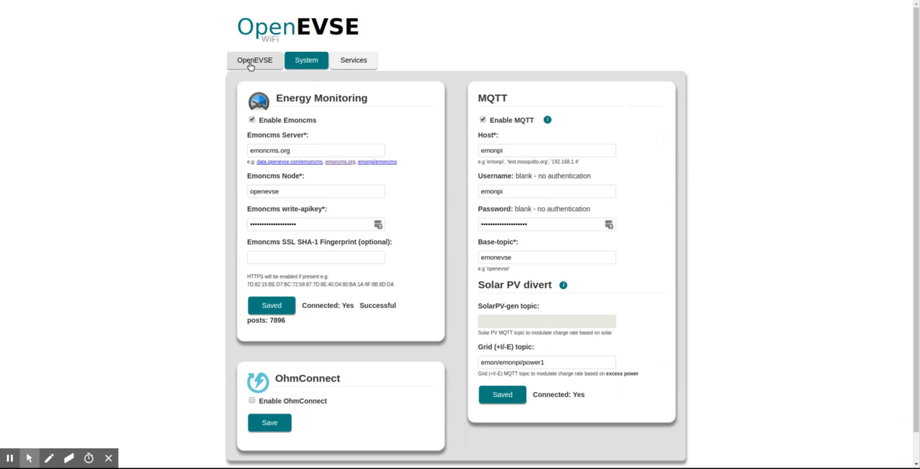
left_click(254, 60)
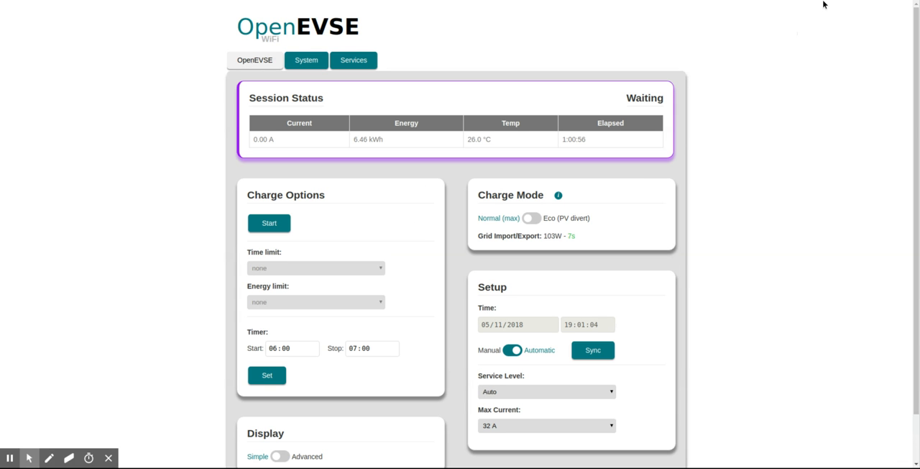